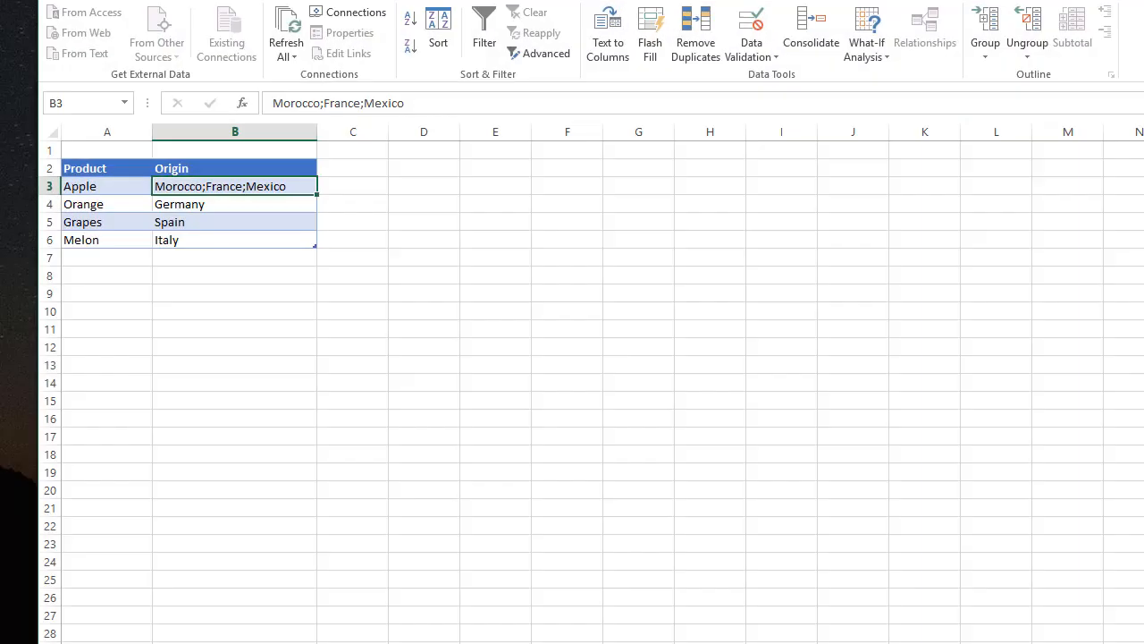
mouse_move(778, 529)
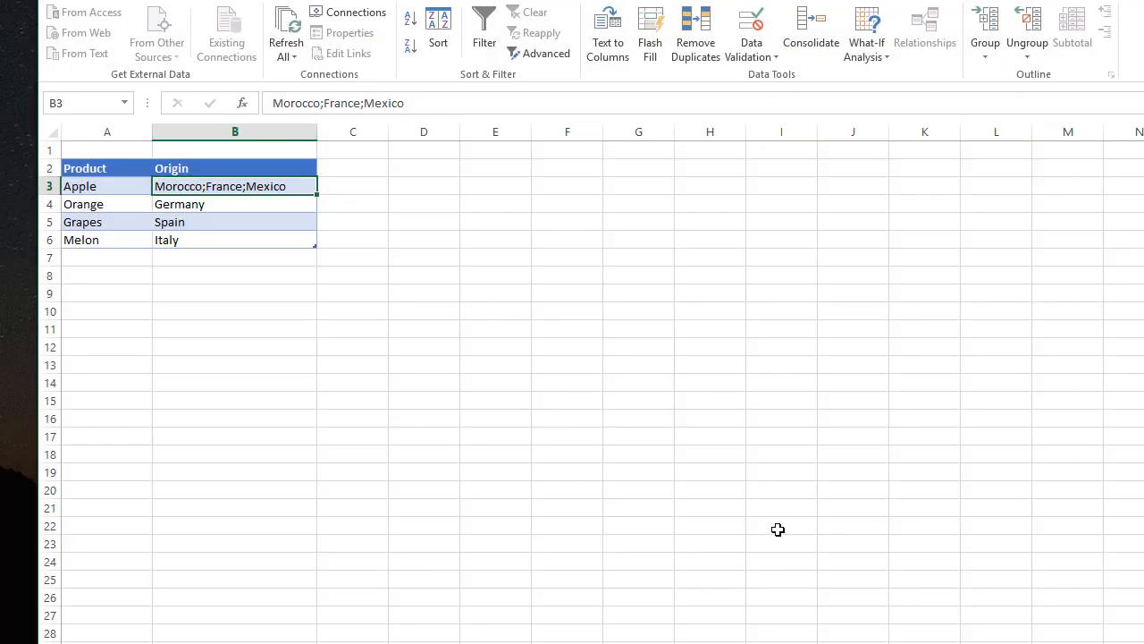
mouse_move(400, 355)
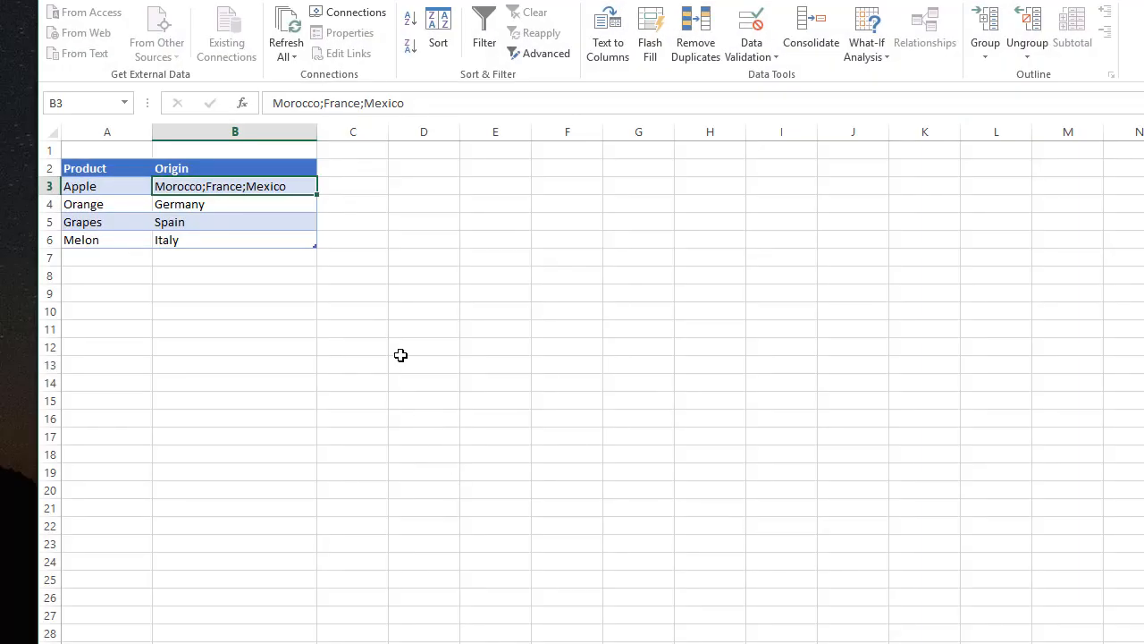
mouse_move(390, 352)
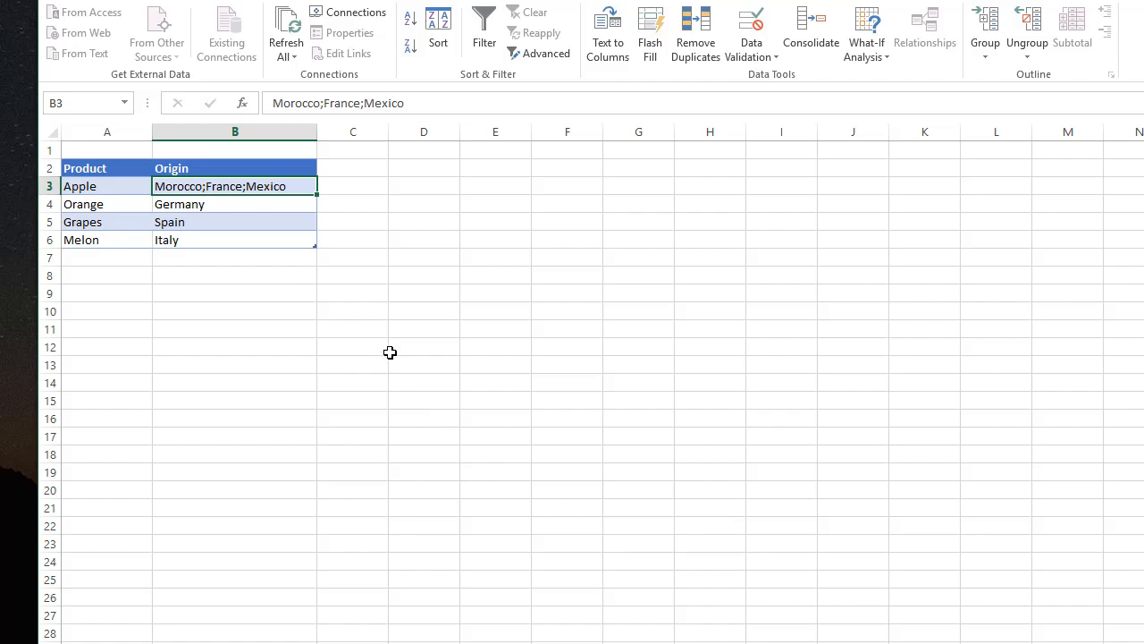
mouse_move(163, 440)
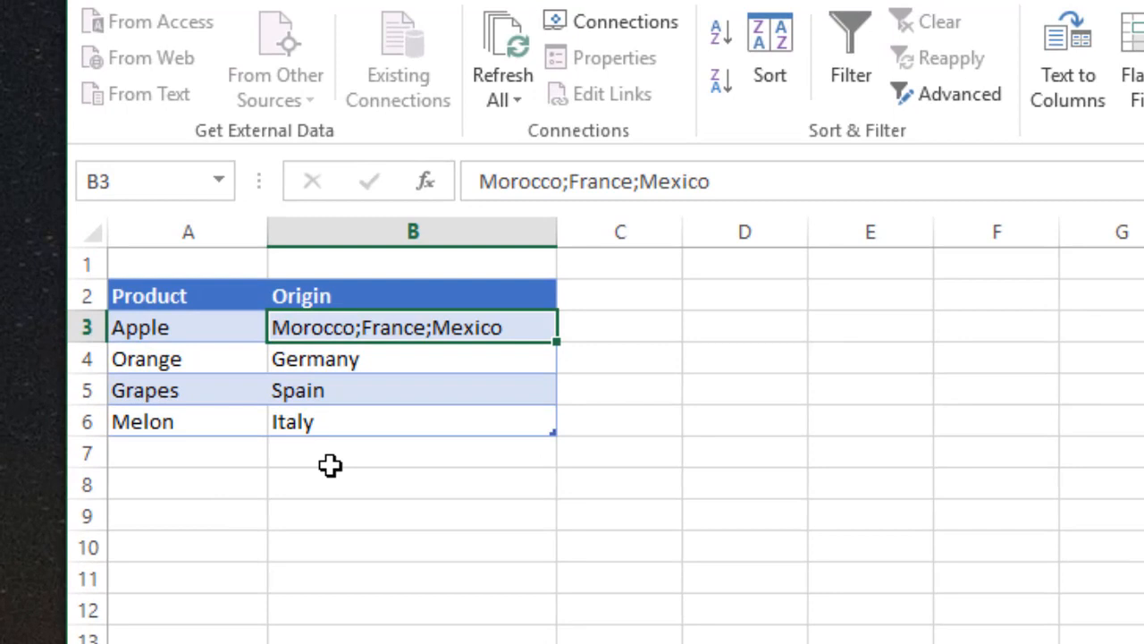
mouse_move(414, 474)
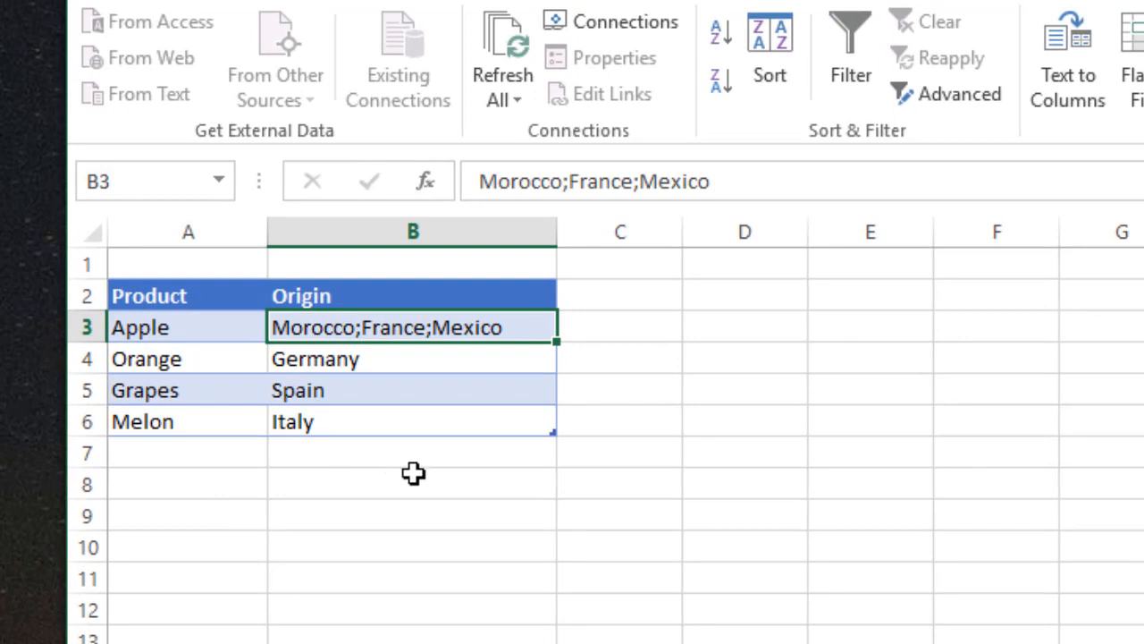
mouse_move(335, 521)
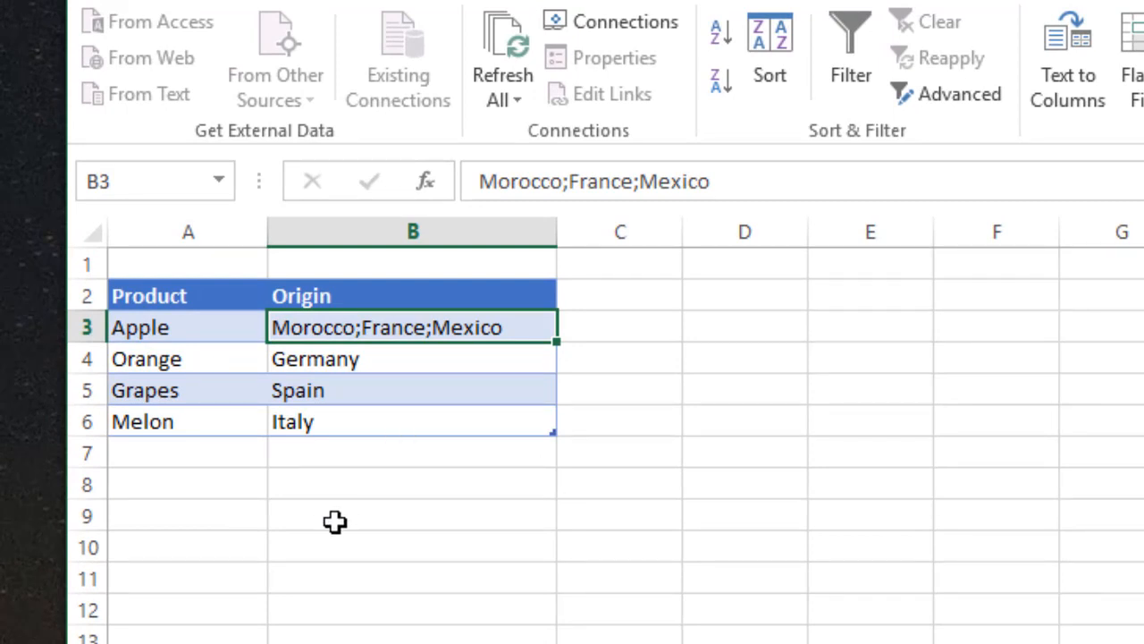
mouse_move(693, 344)
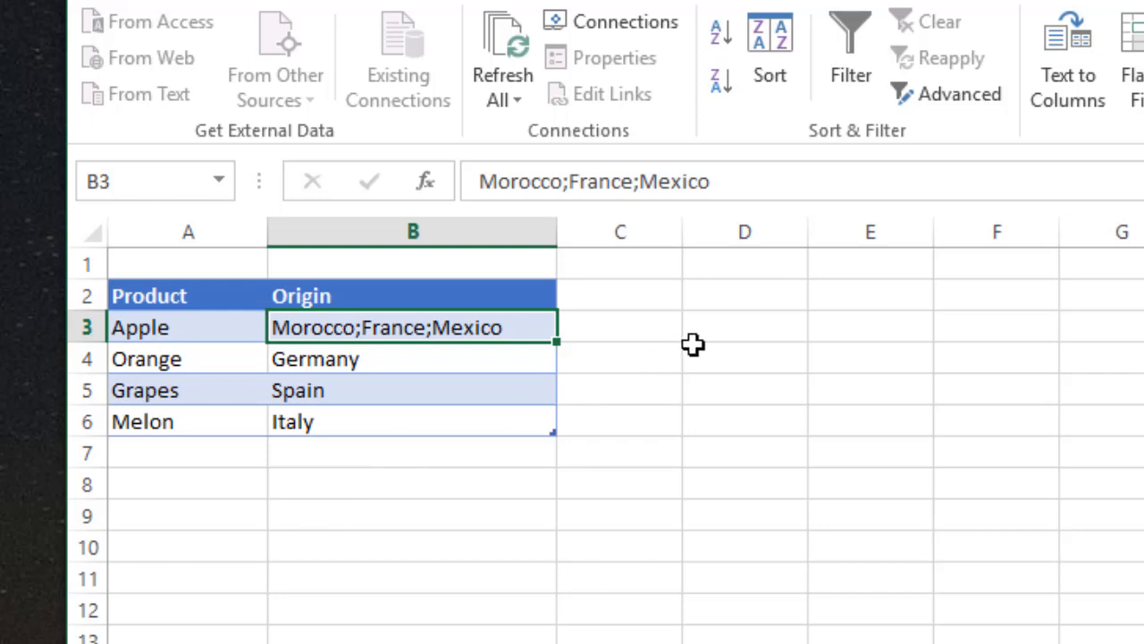
mouse_move(545, 316)
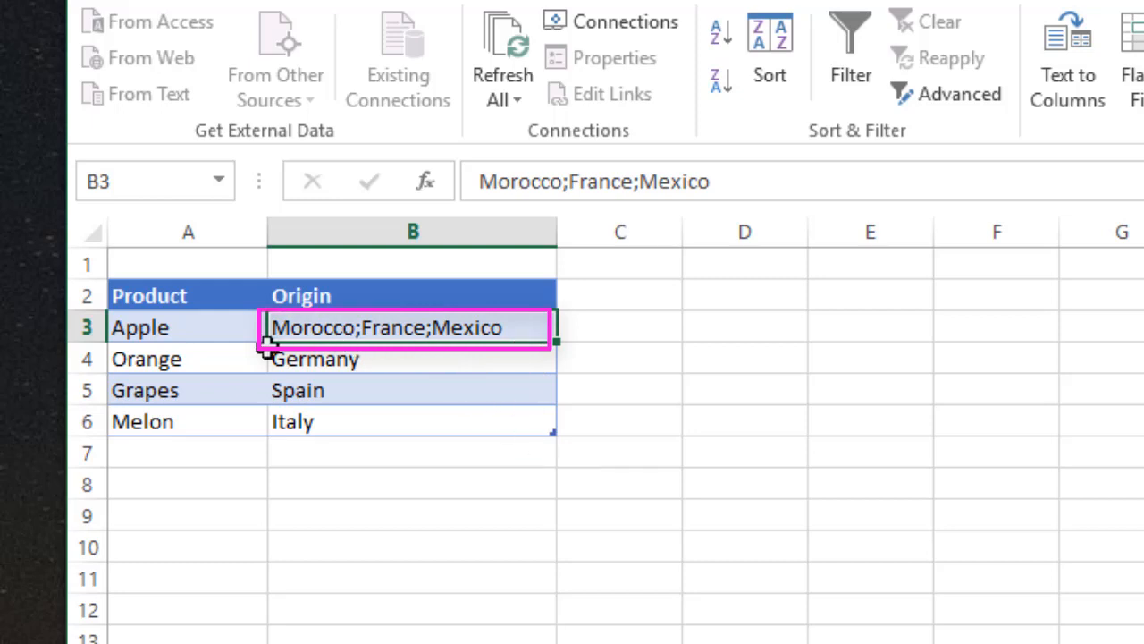
mouse_move(402, 368)
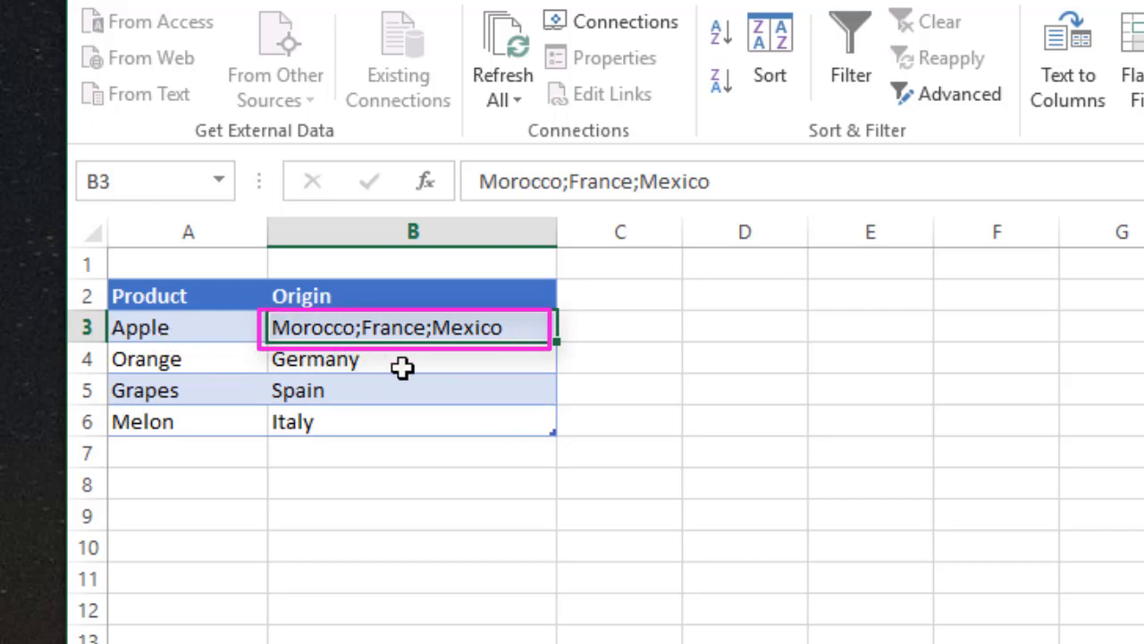
mouse_move(412, 351)
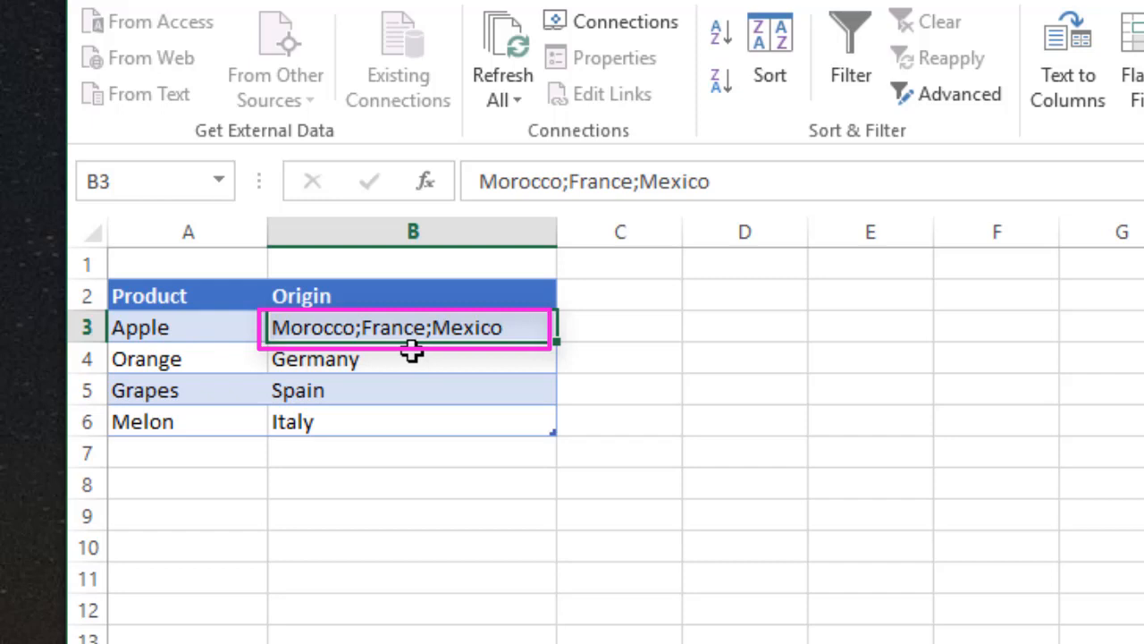
mouse_move(496, 358)
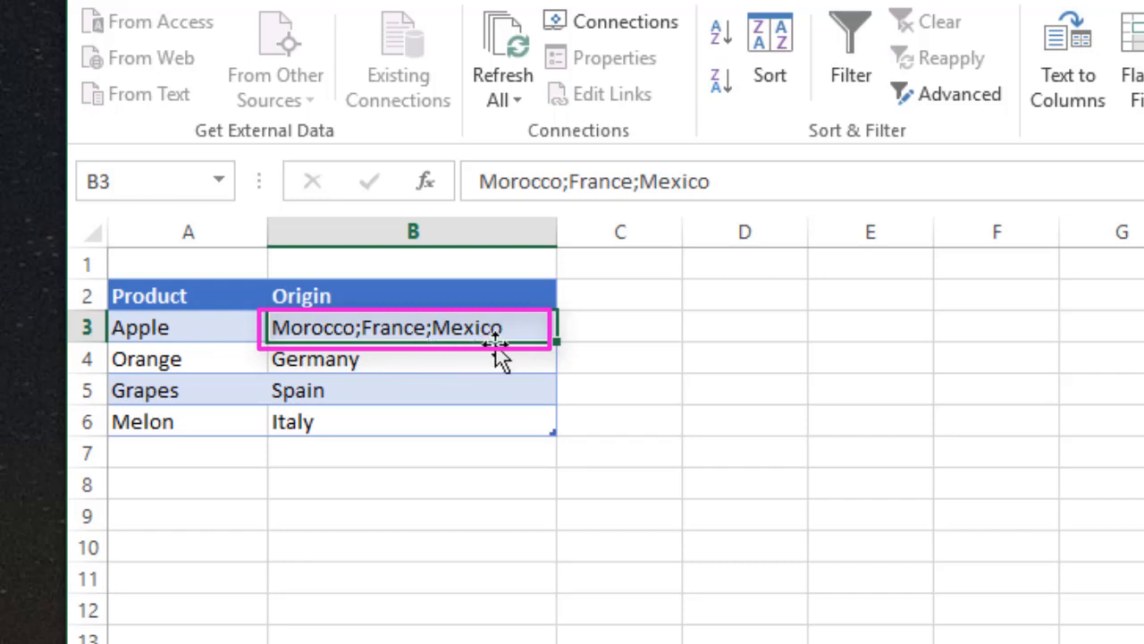
mouse_move(578, 376)
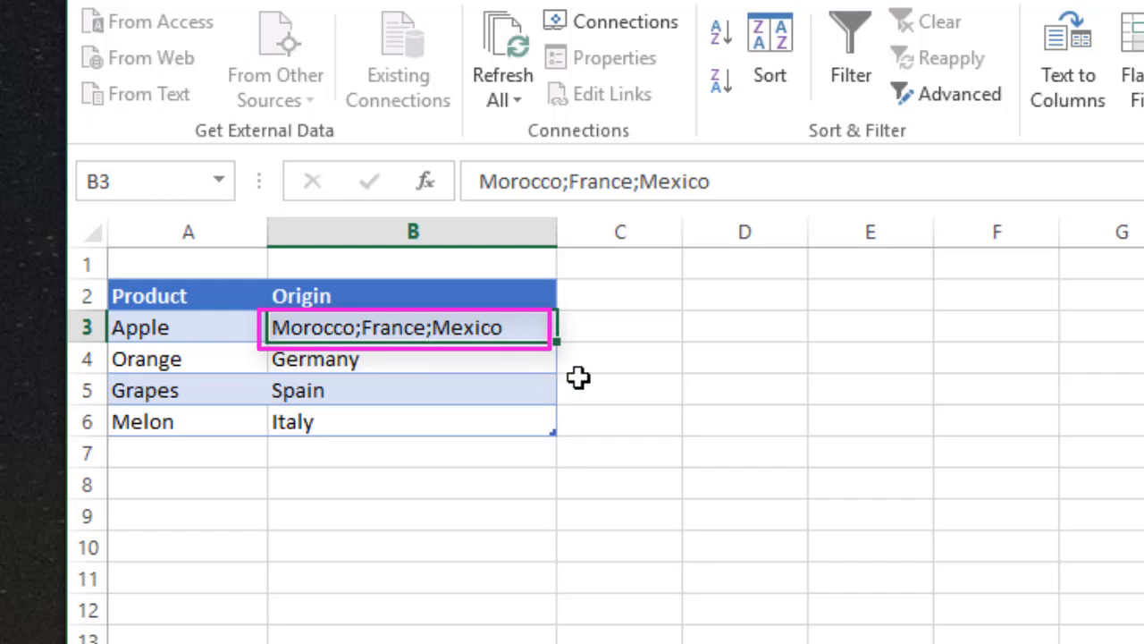
mouse_move(477, 328)
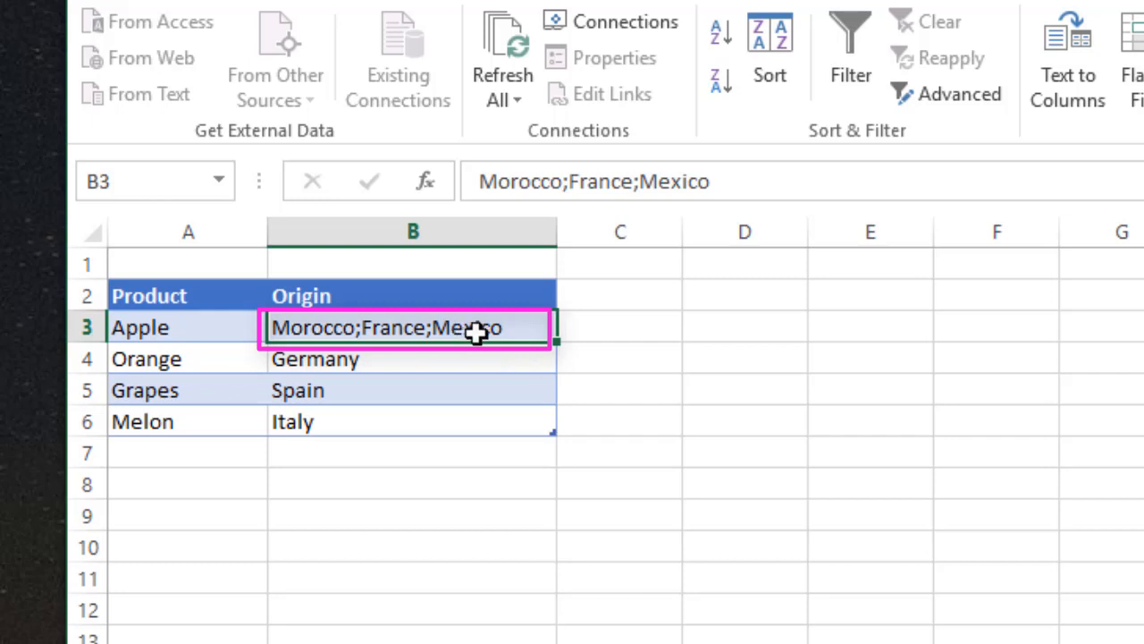
mouse_move(517, 367)
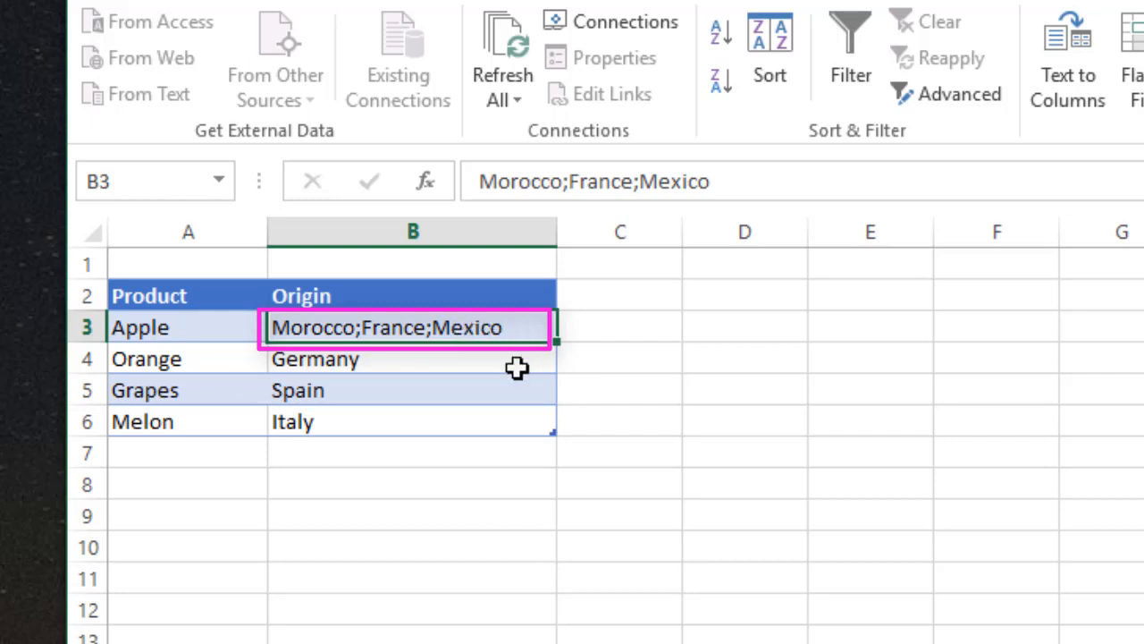
mouse_move(519, 357)
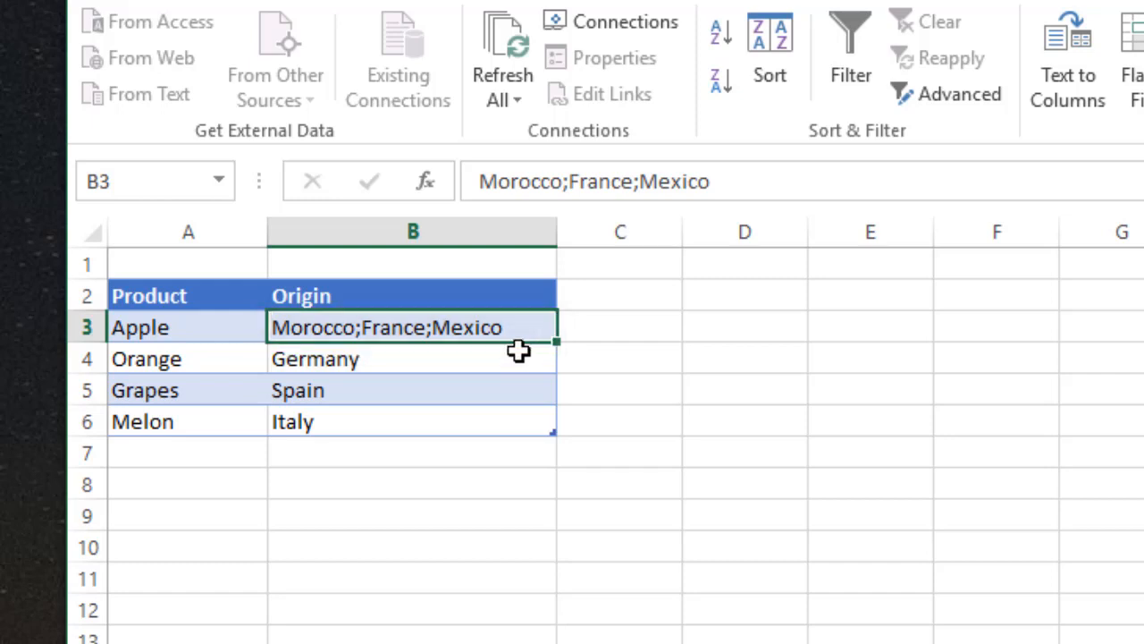
mouse_move(447, 396)
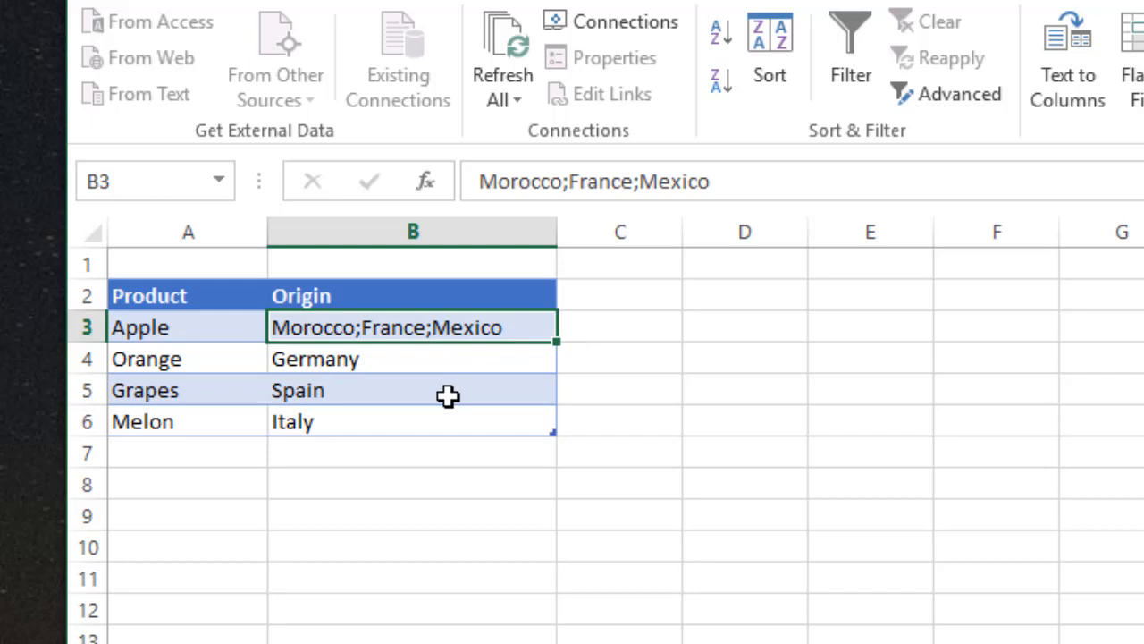
mouse_move(450, 418)
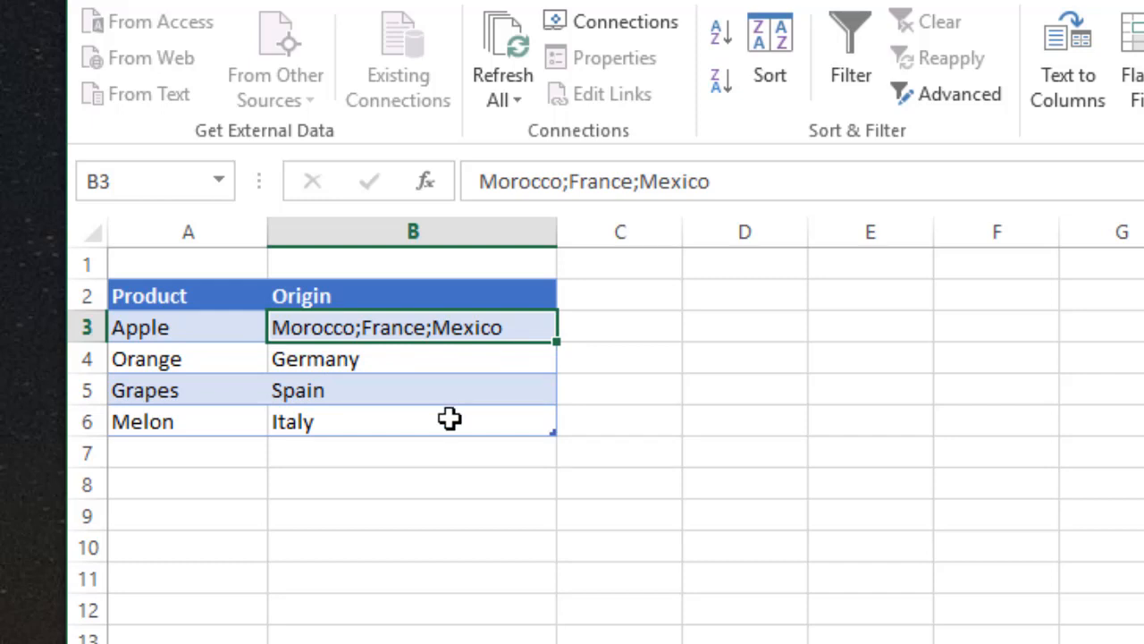
mouse_move(532, 603)
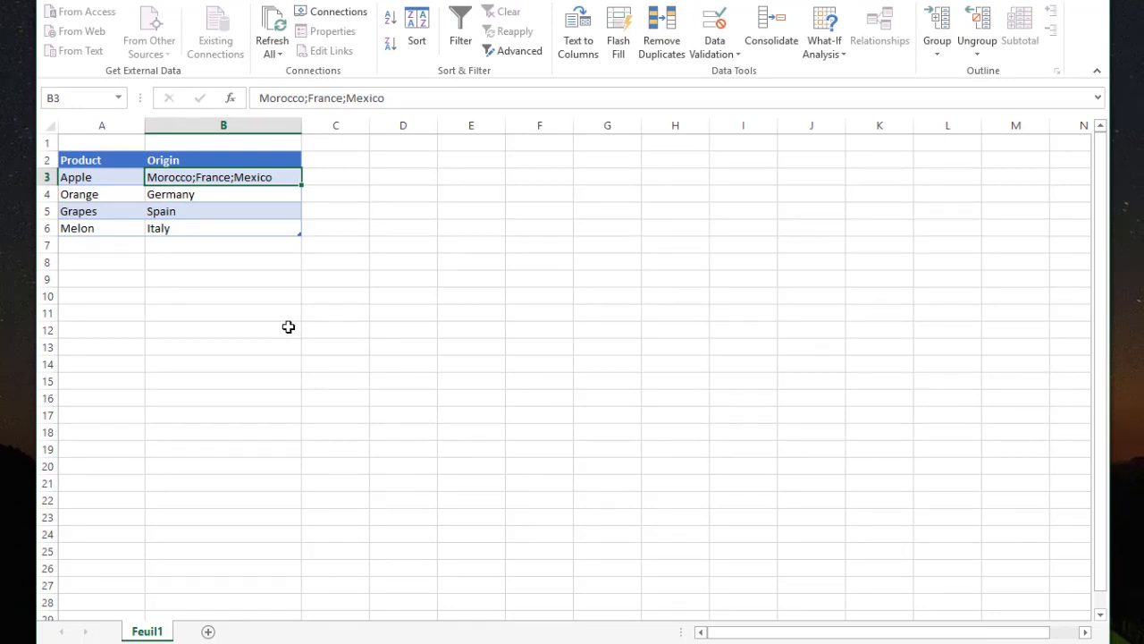
mouse_move(1091, 60)
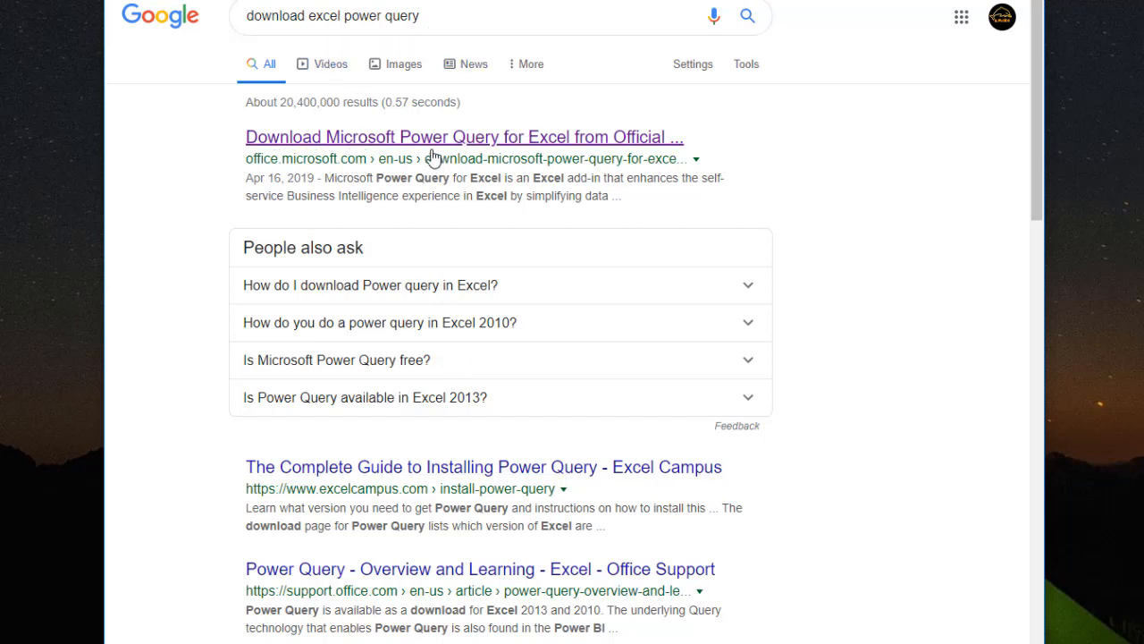
mouse_move(492, 145)
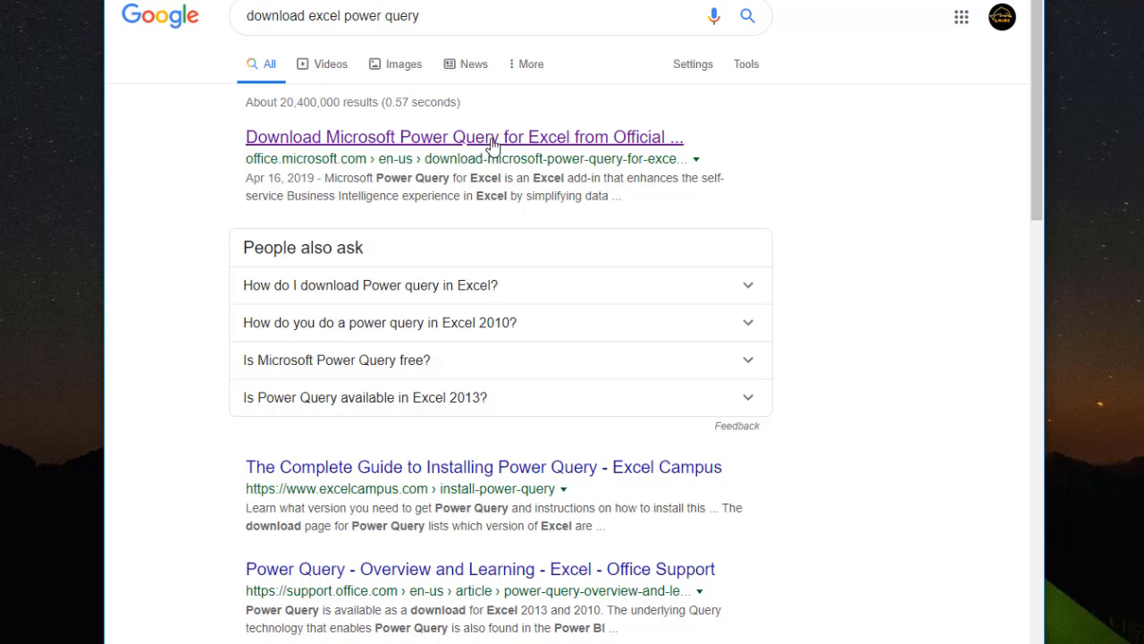
Go from the Google results to Microsoft's official Power Query for Excel download page
left_click(464, 137)
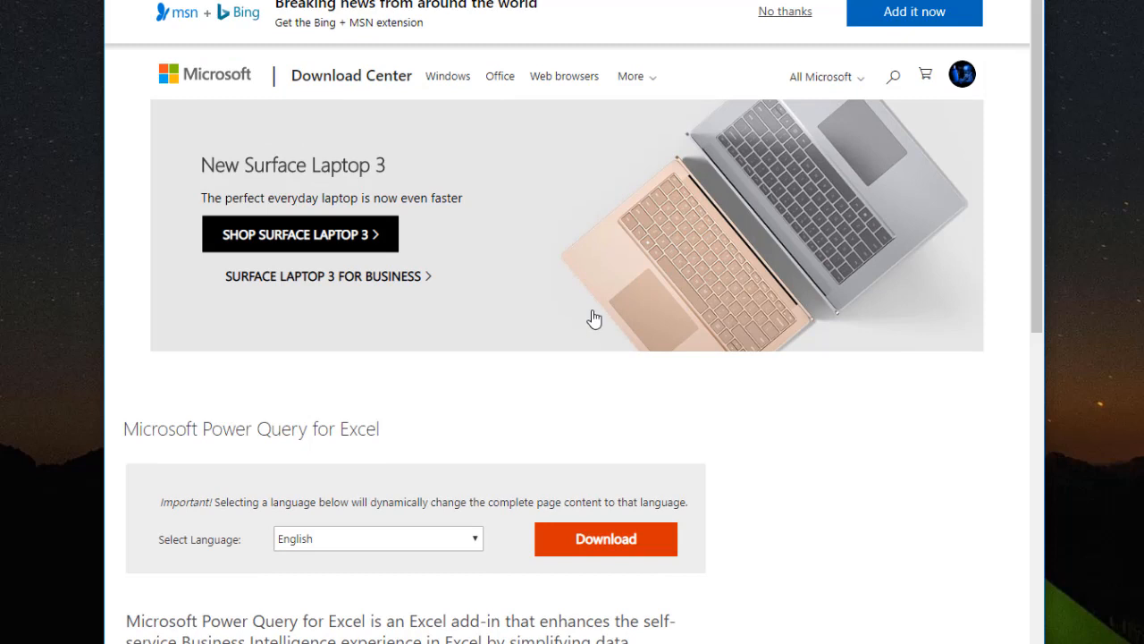
Download the Power Query for Excel installer and launch it from File Explorer
scroll("down", 3)
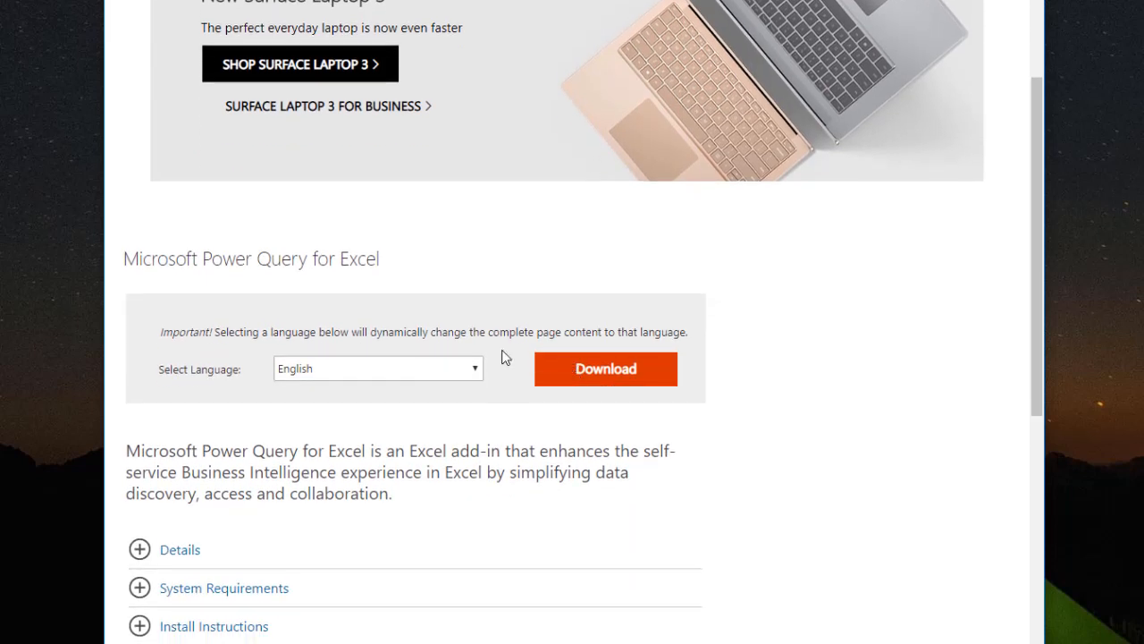
mouse_move(456, 274)
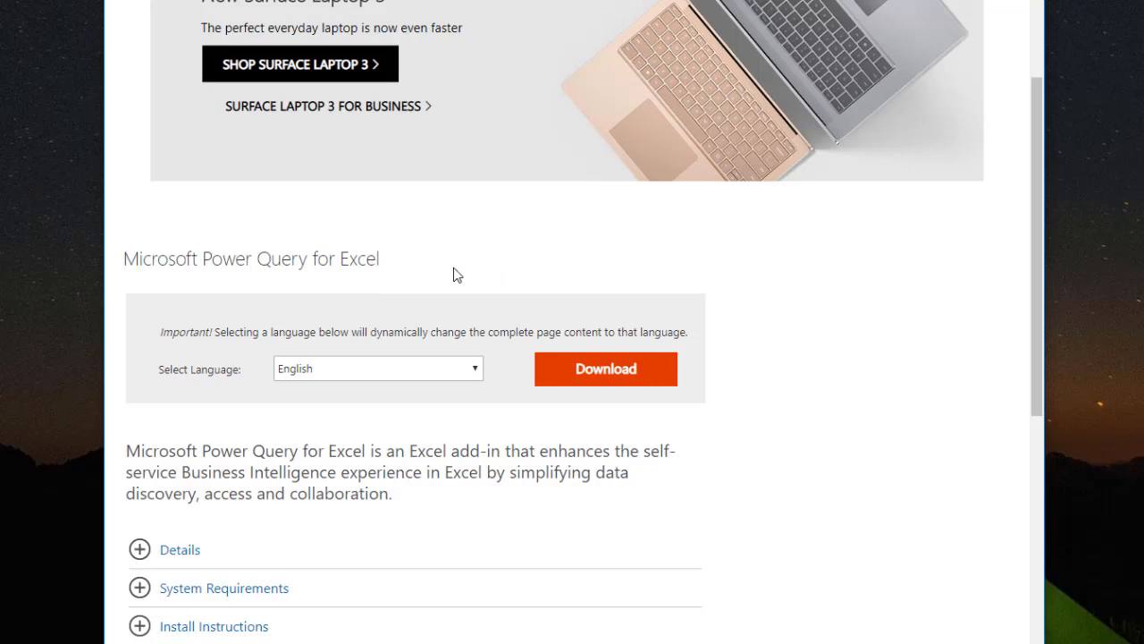
mouse_move(483, 422)
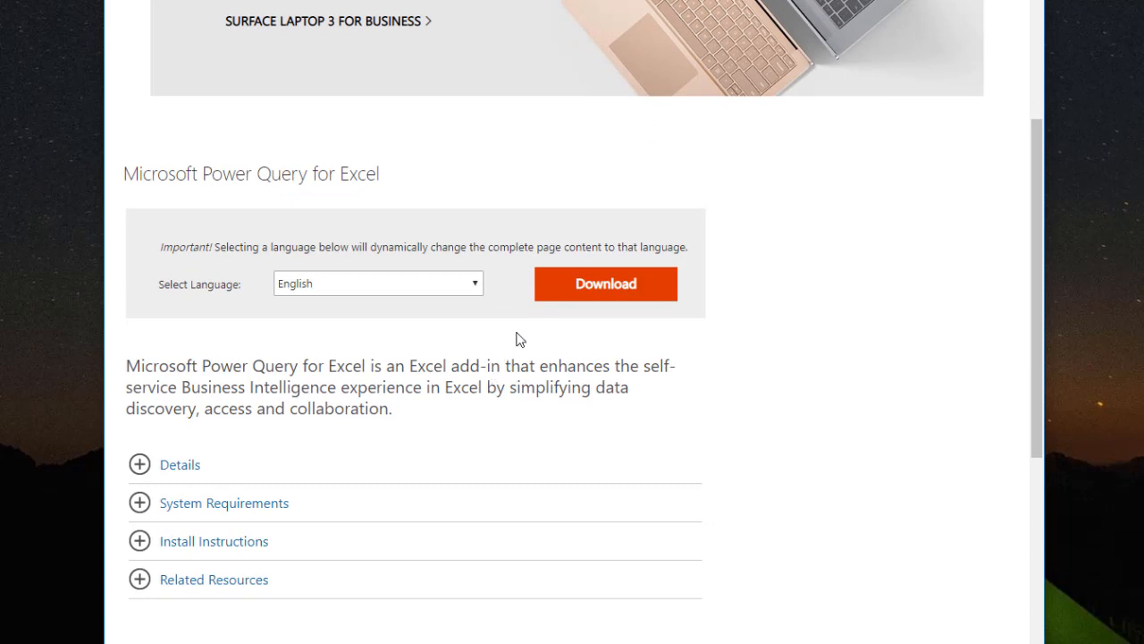
mouse_move(465, 404)
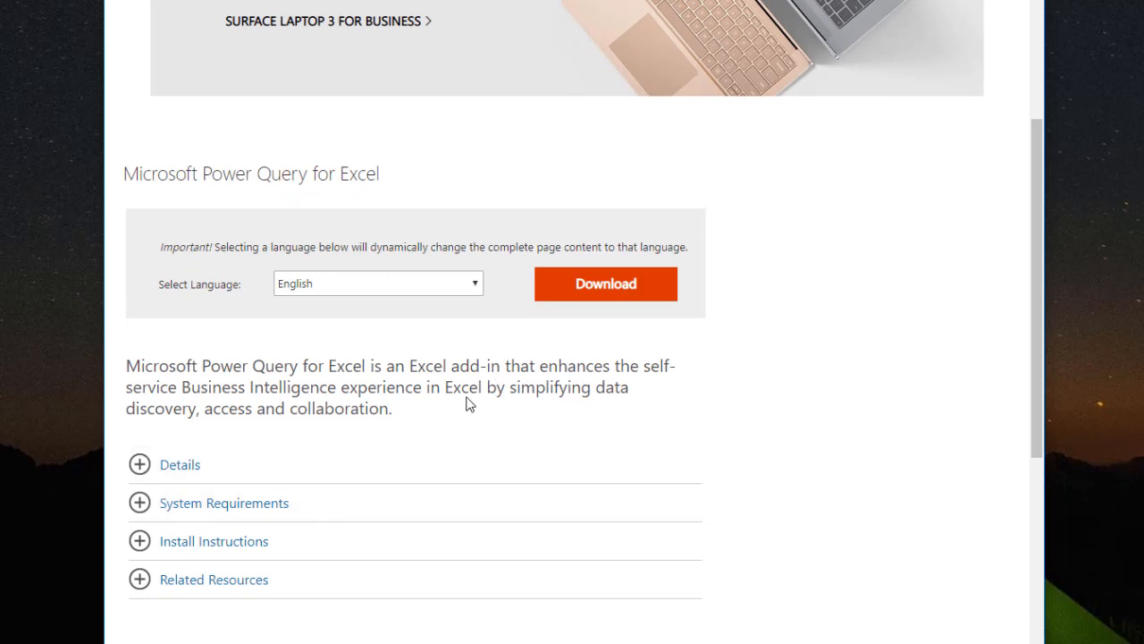
mouse_move(734, 251)
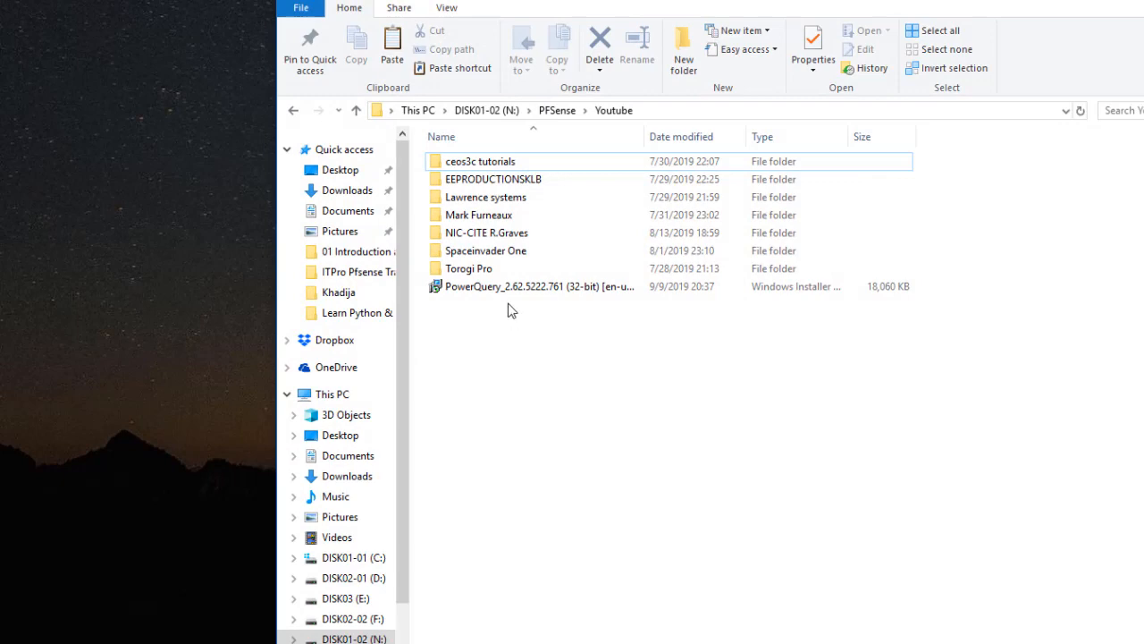
double_click(539, 286)
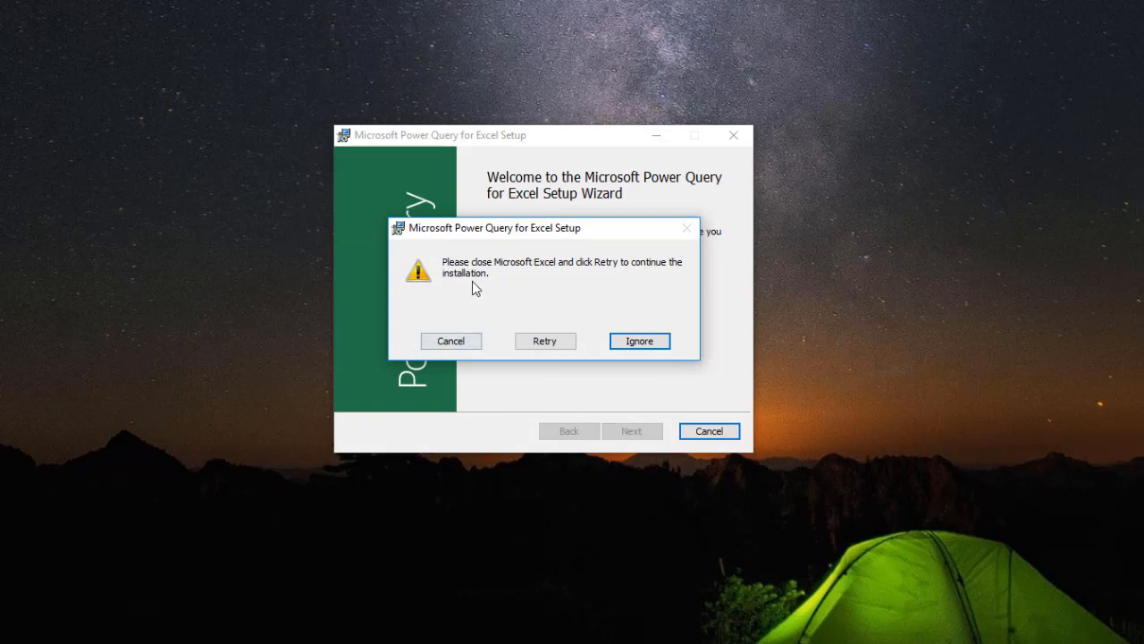
mouse_move(570, 344)
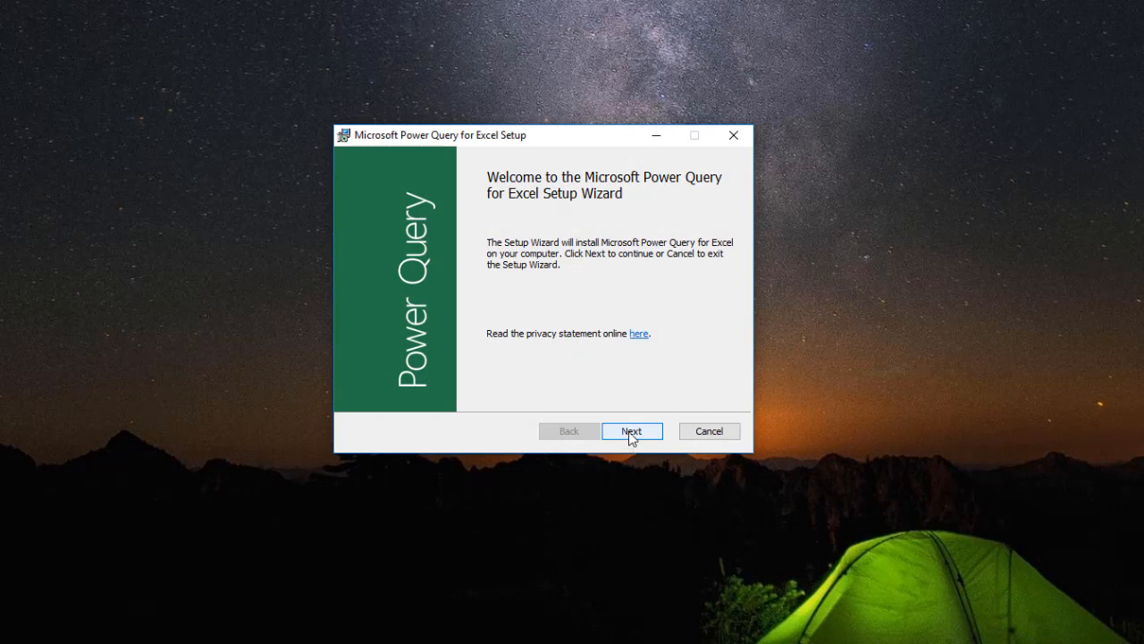
Run the setup wizard through to Finish, accepting the license terms and the UAC prompt
left_click(632, 431)
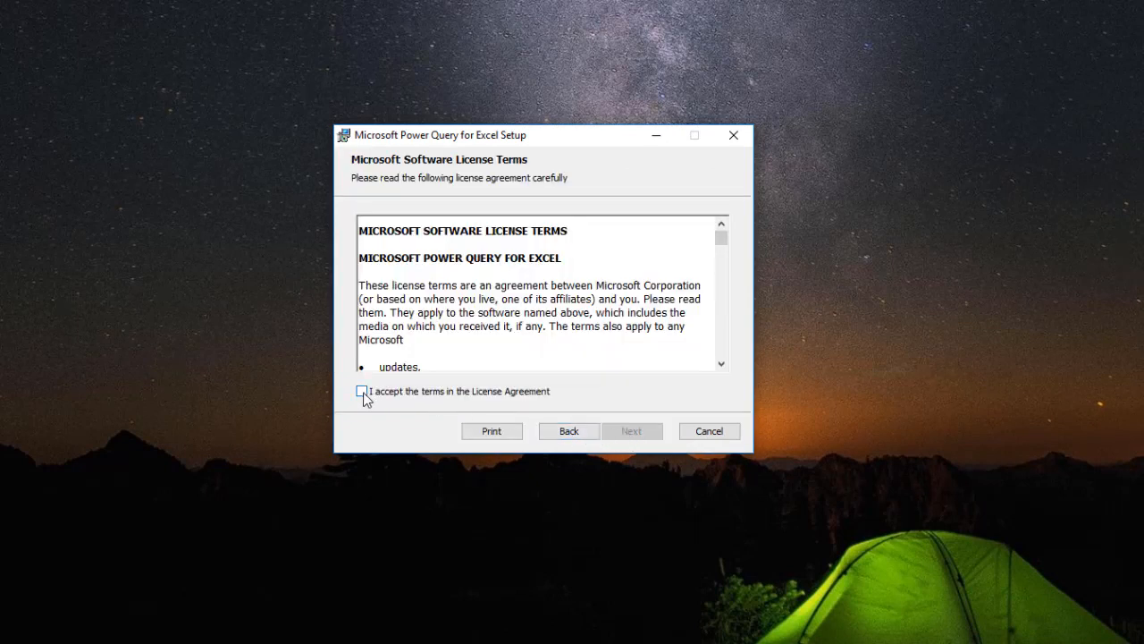
left_click(361, 391)
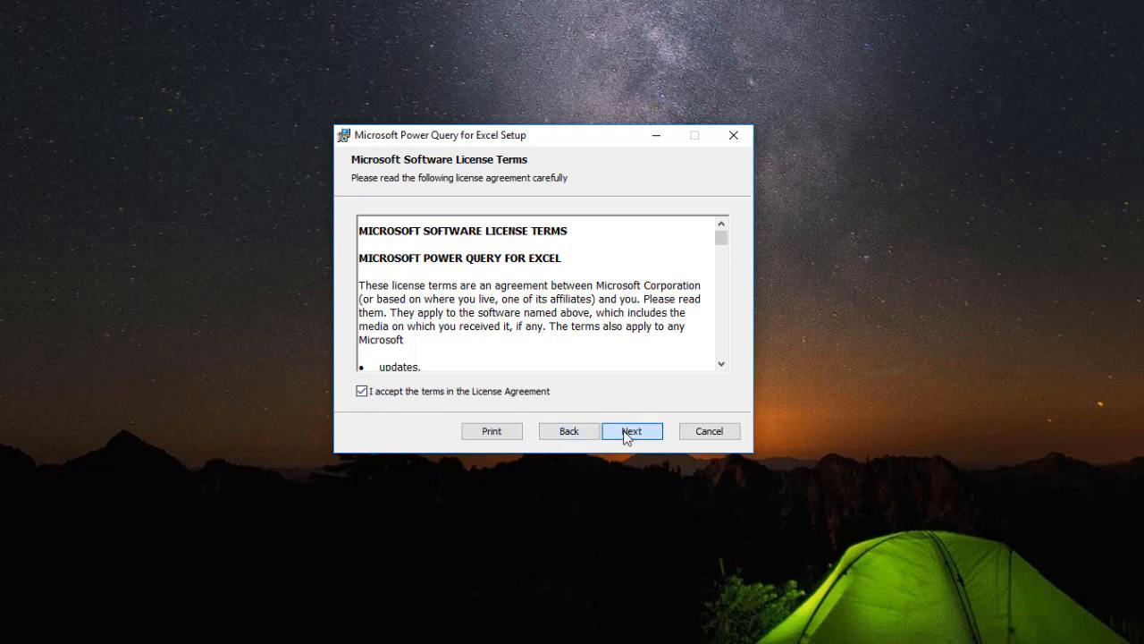
left_click(632, 431)
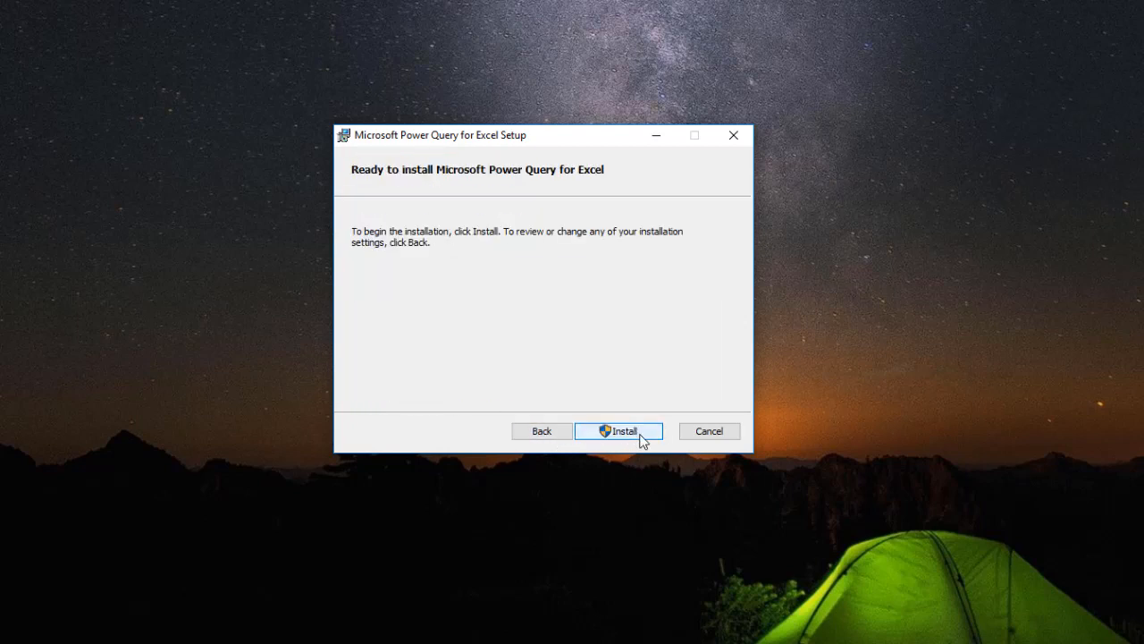
left_click(619, 431)
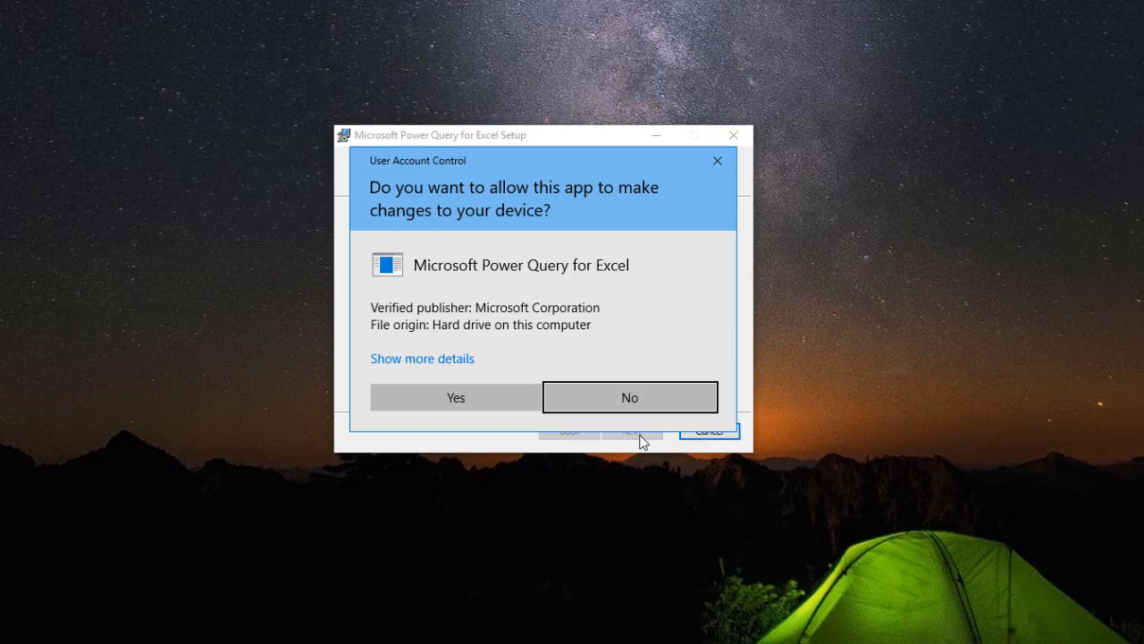
left_click(455, 397)
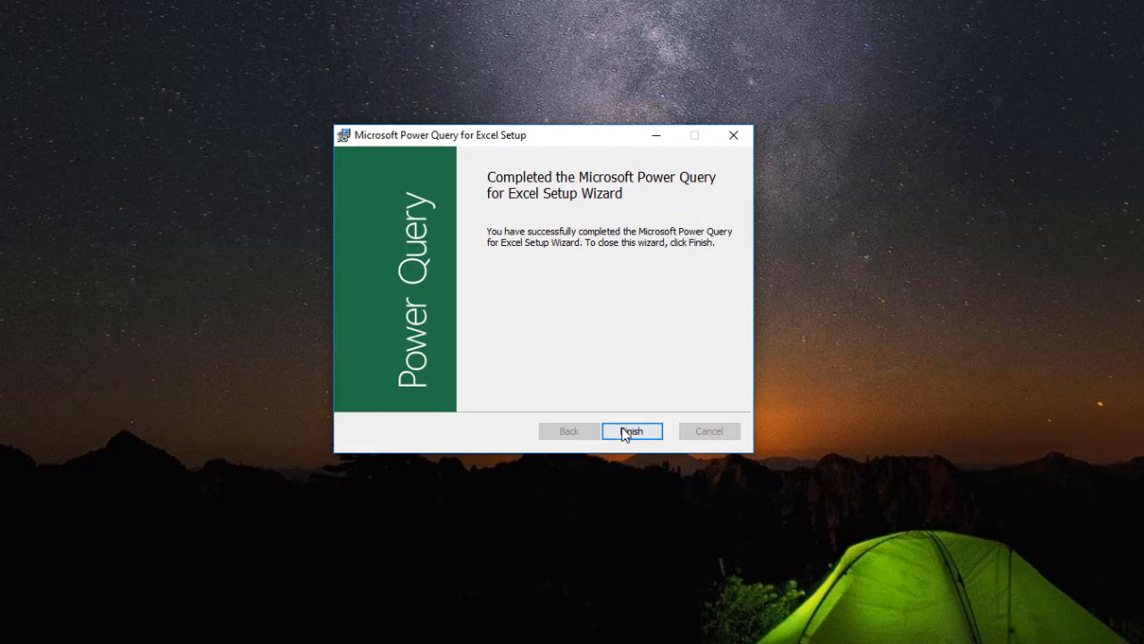
left_click(632, 431)
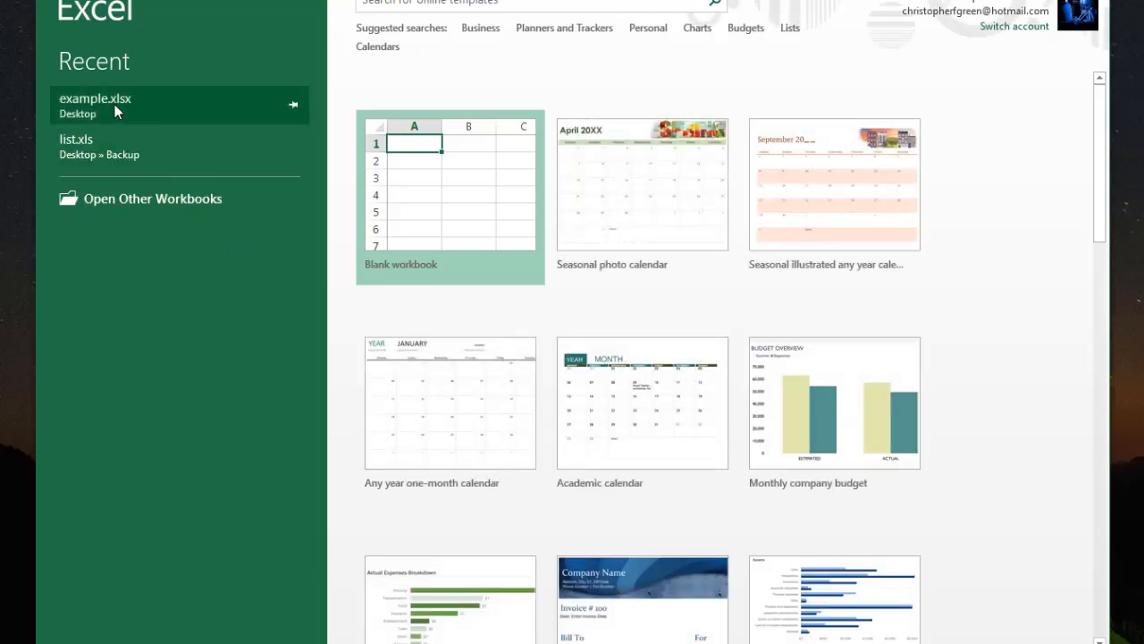
Load the Product/Origin table from example.xlsx into the Power Query editor via From Table/Range
left_click(450, 183)
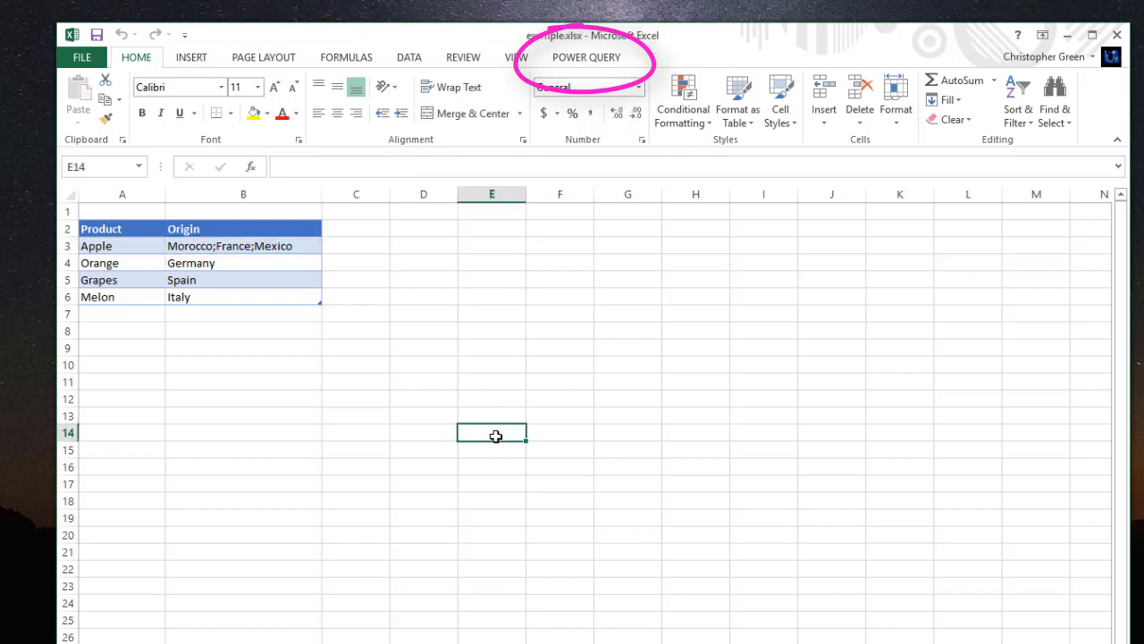
mouse_move(293, 269)
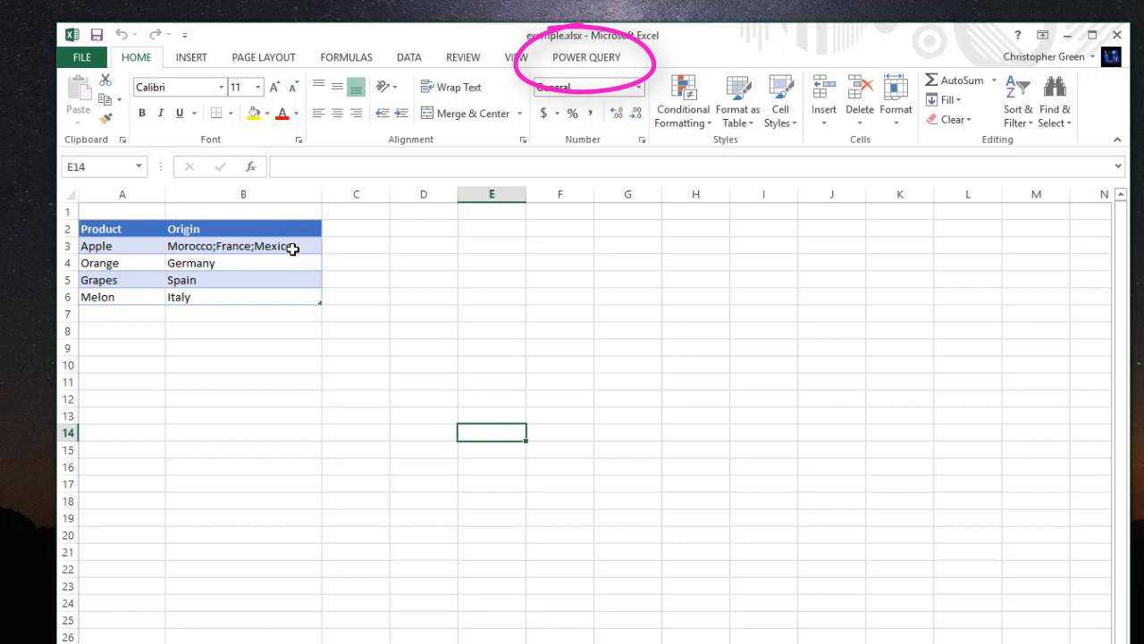
mouse_move(291, 297)
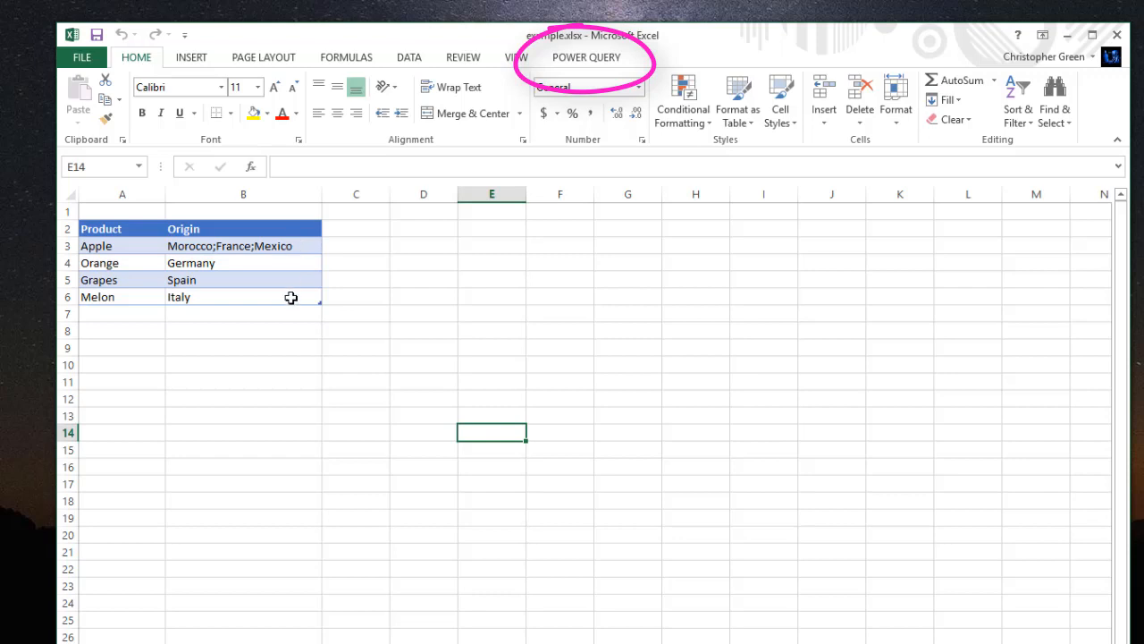
mouse_move(245, 272)
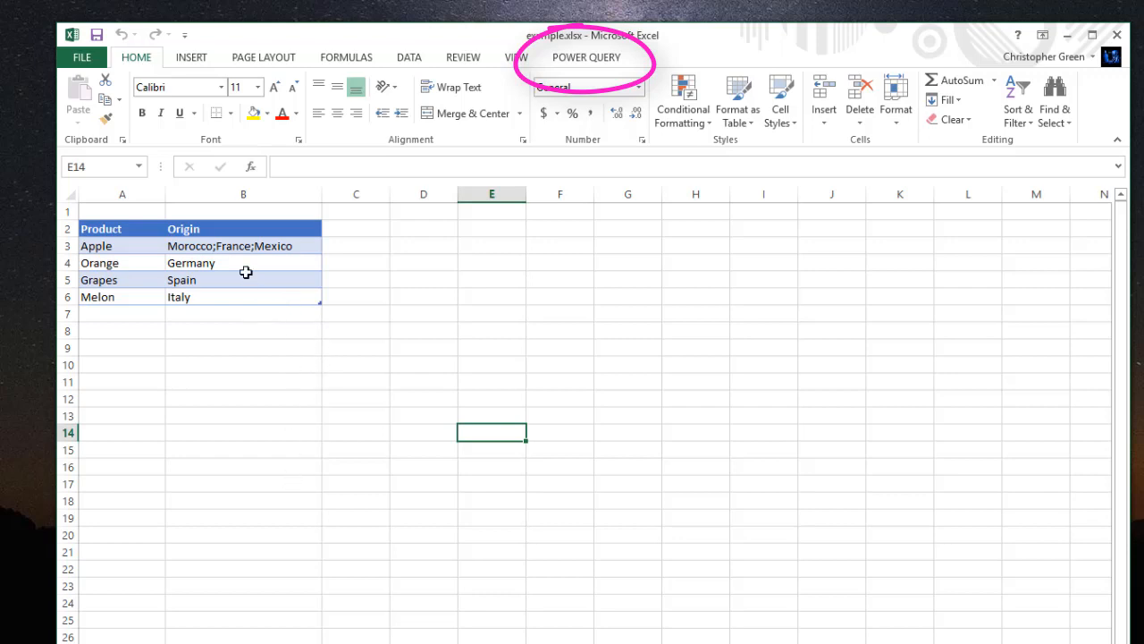
left_click(243, 245)
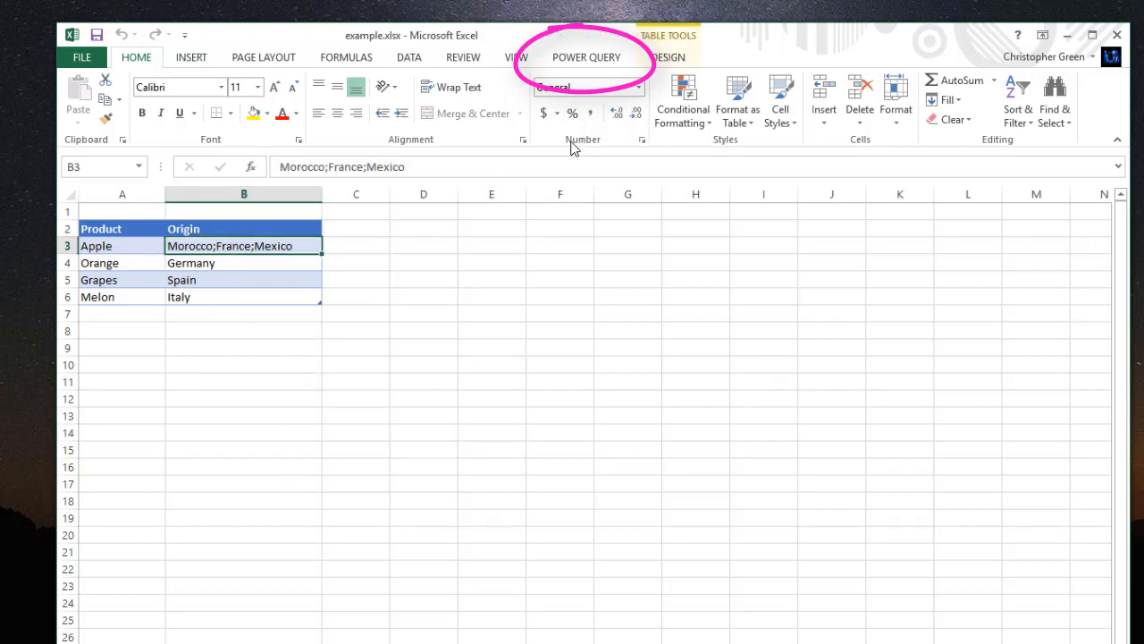
left_click(586, 57)
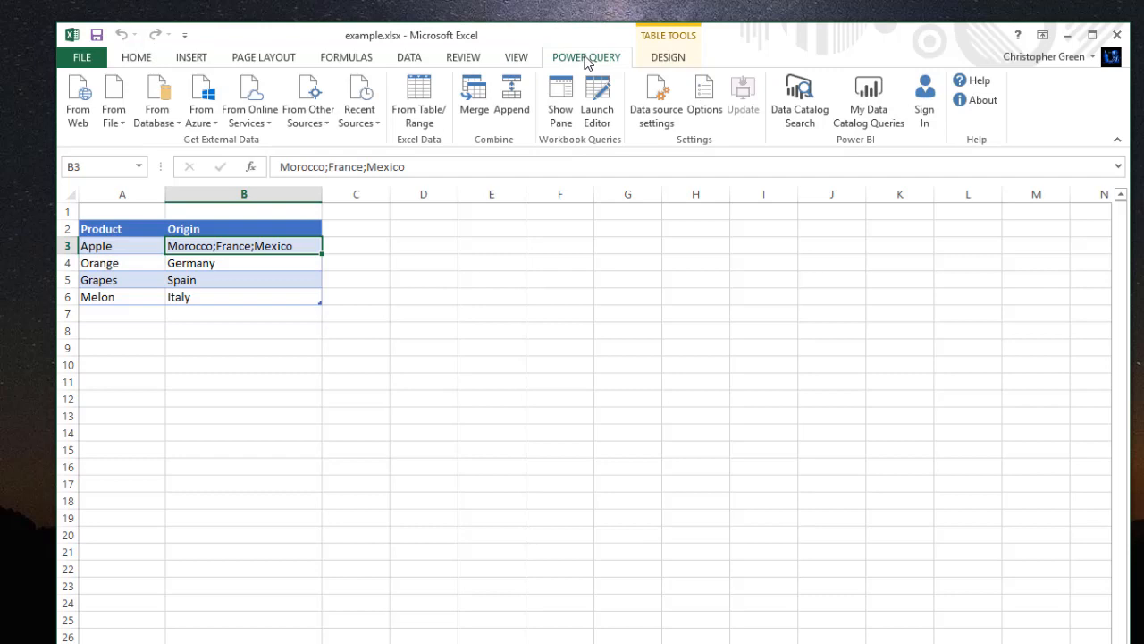
mouse_move(590, 478)
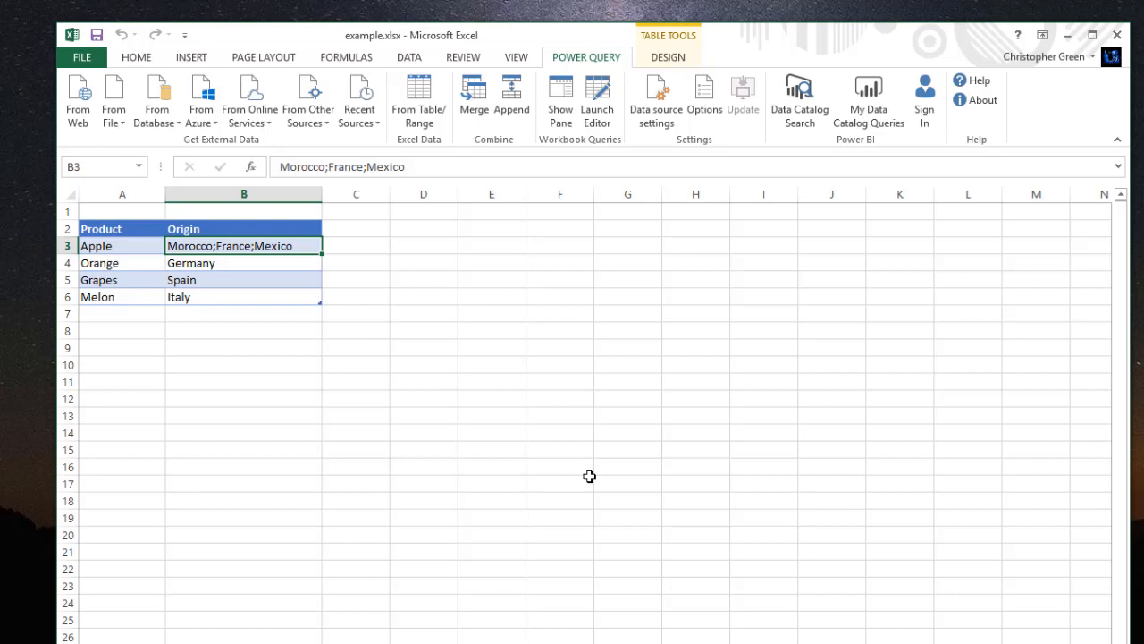
mouse_move(449, 133)
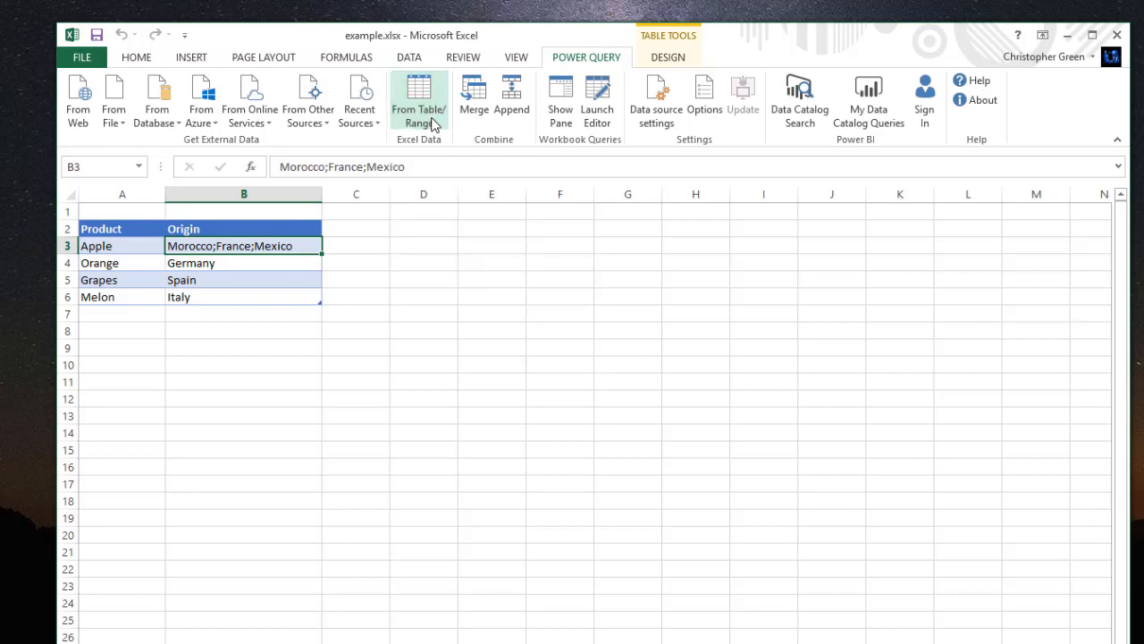
left_click(419, 100)
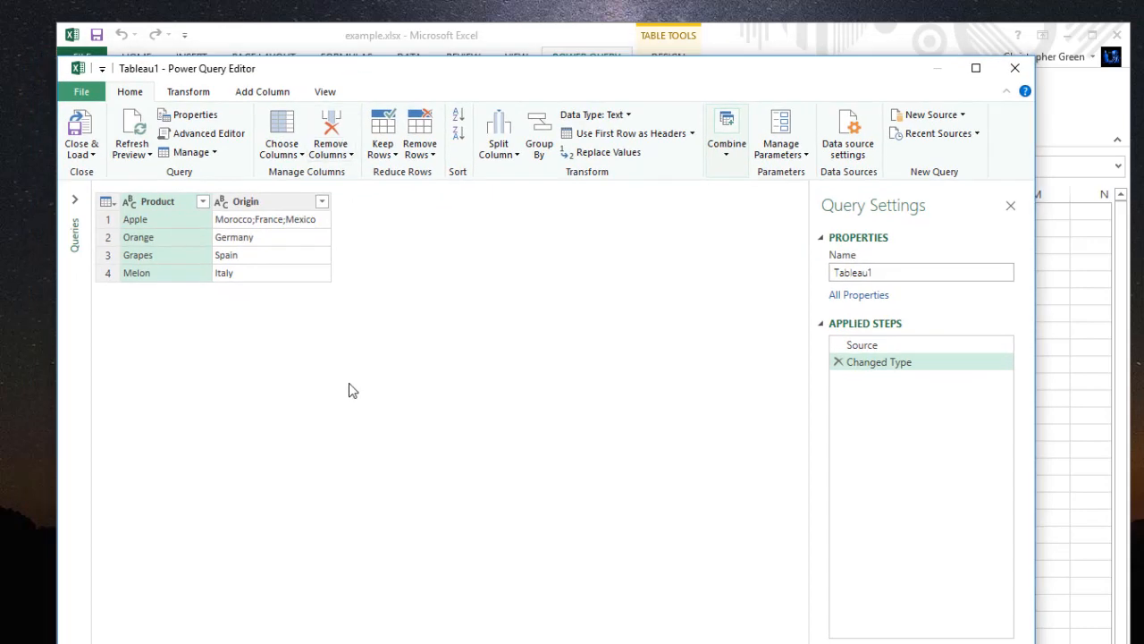
mouse_move(297, 226)
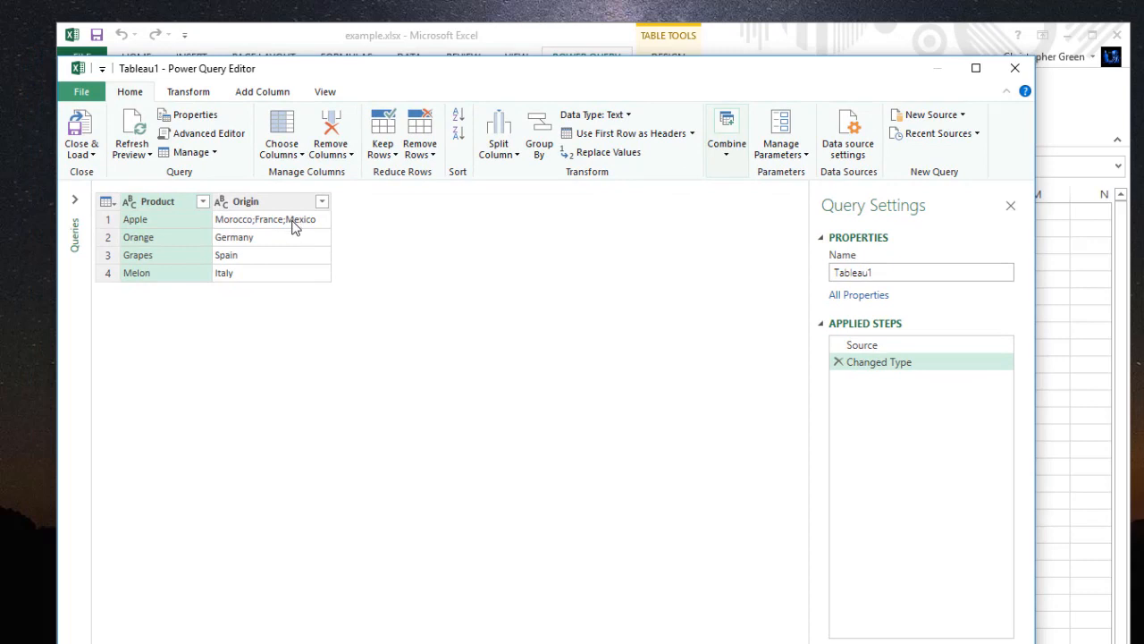
mouse_move(286, 229)
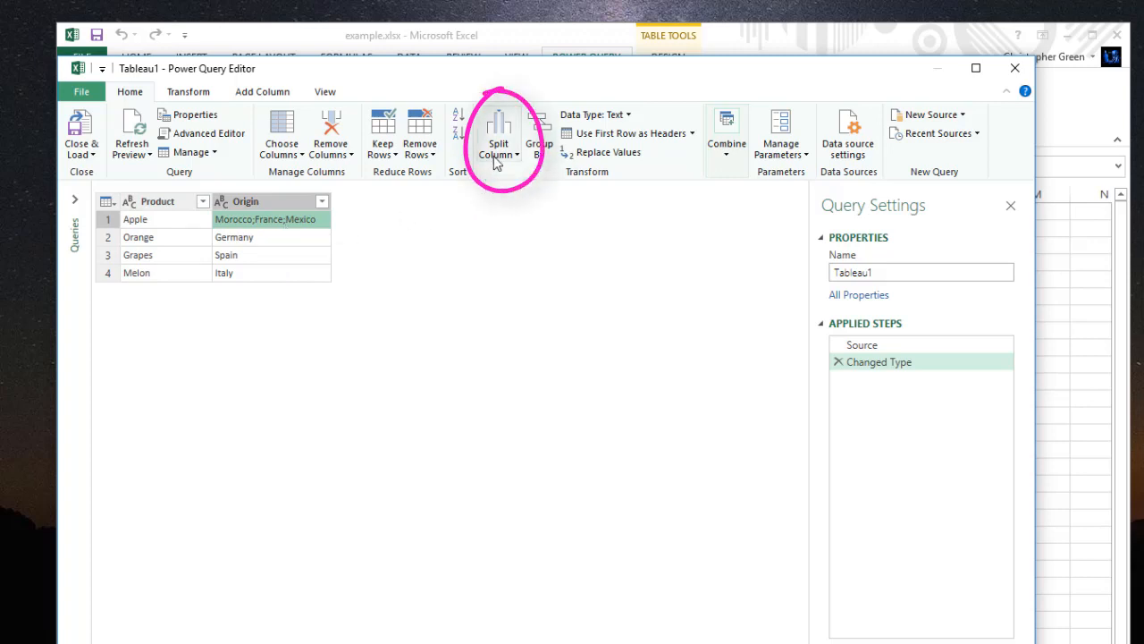
Start splitting the Origin column by delimiter in the Power Query editor
left_click(498, 134)
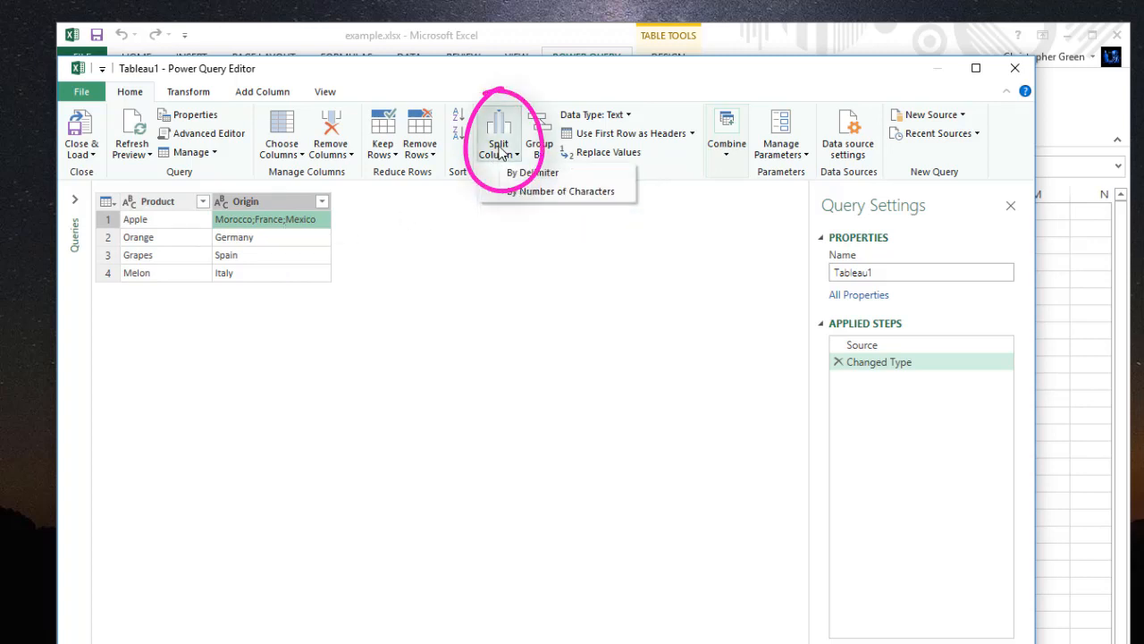
mouse_move(528, 172)
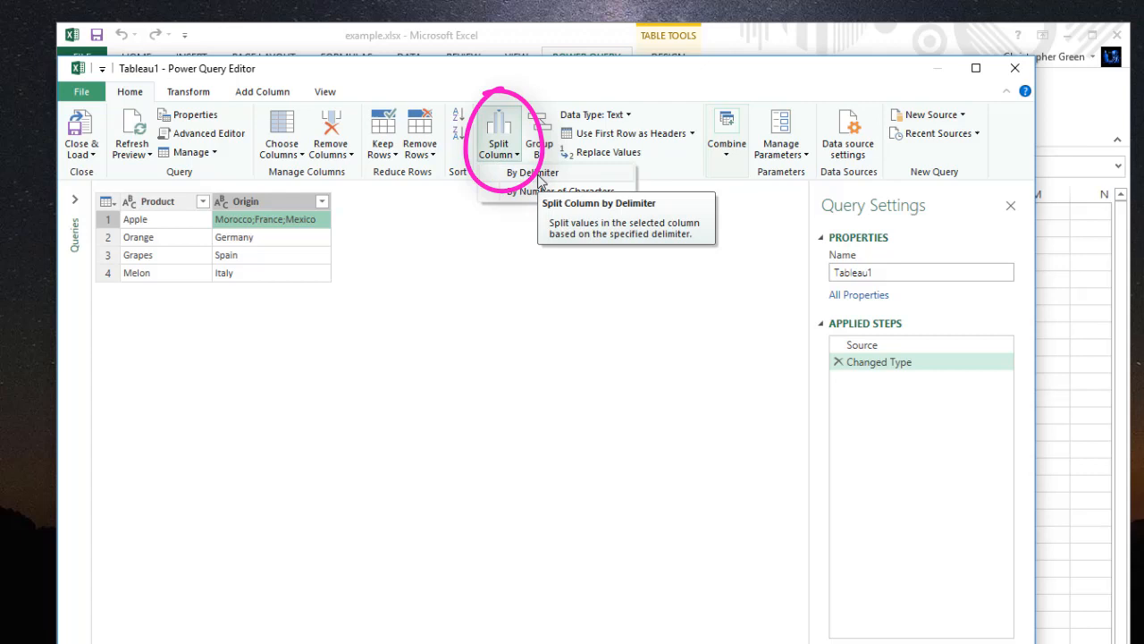
mouse_move(590, 183)
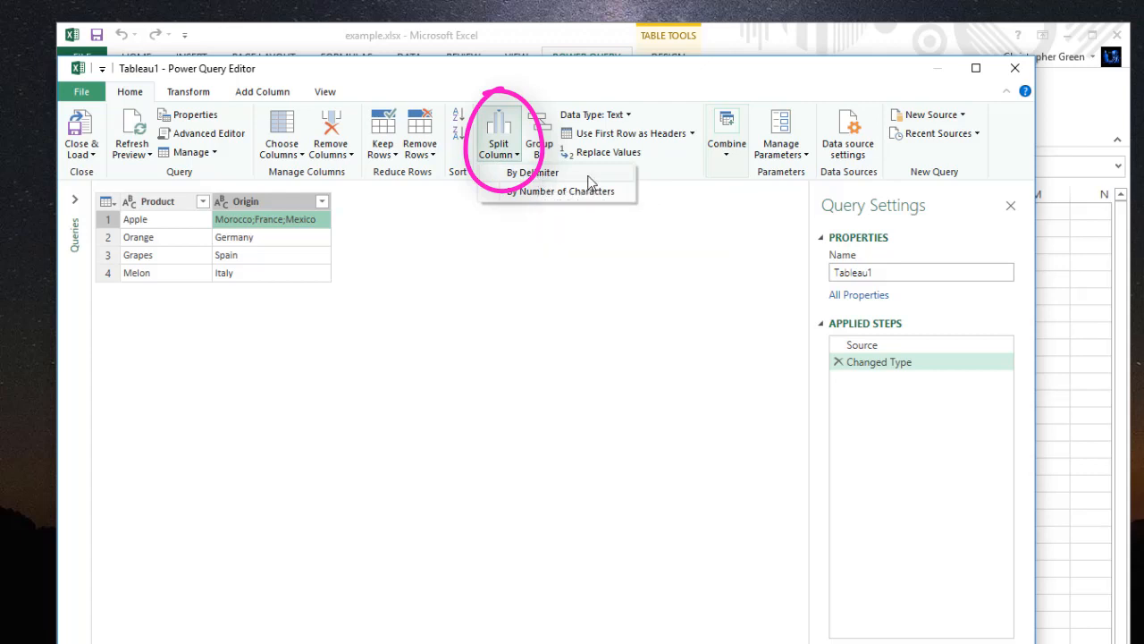
mouse_move(550, 180)
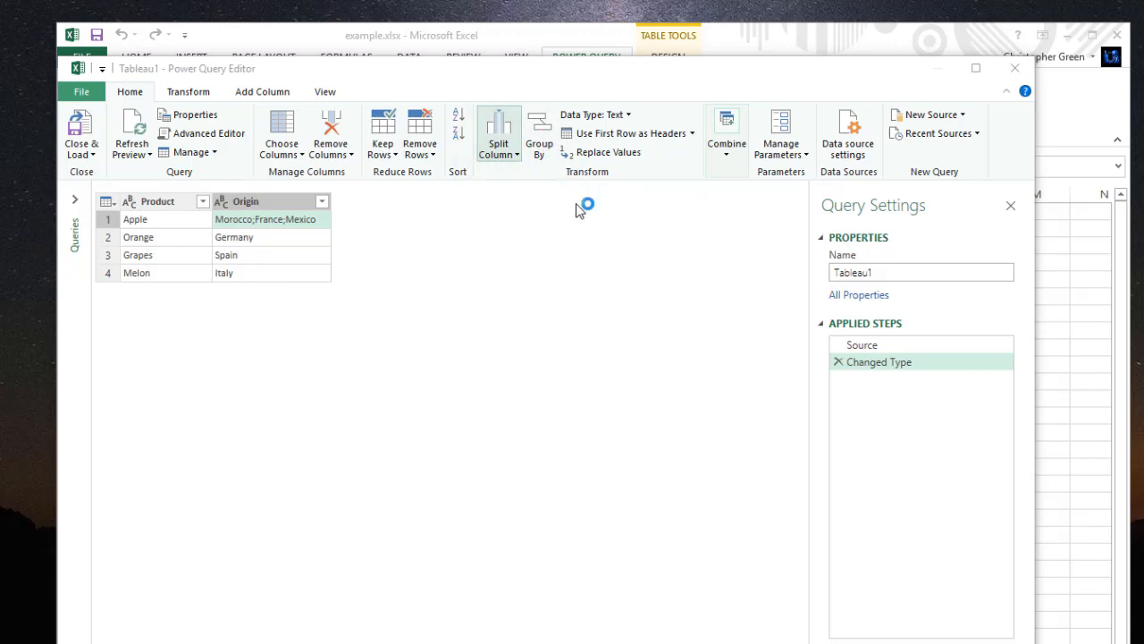
left_click(498, 134)
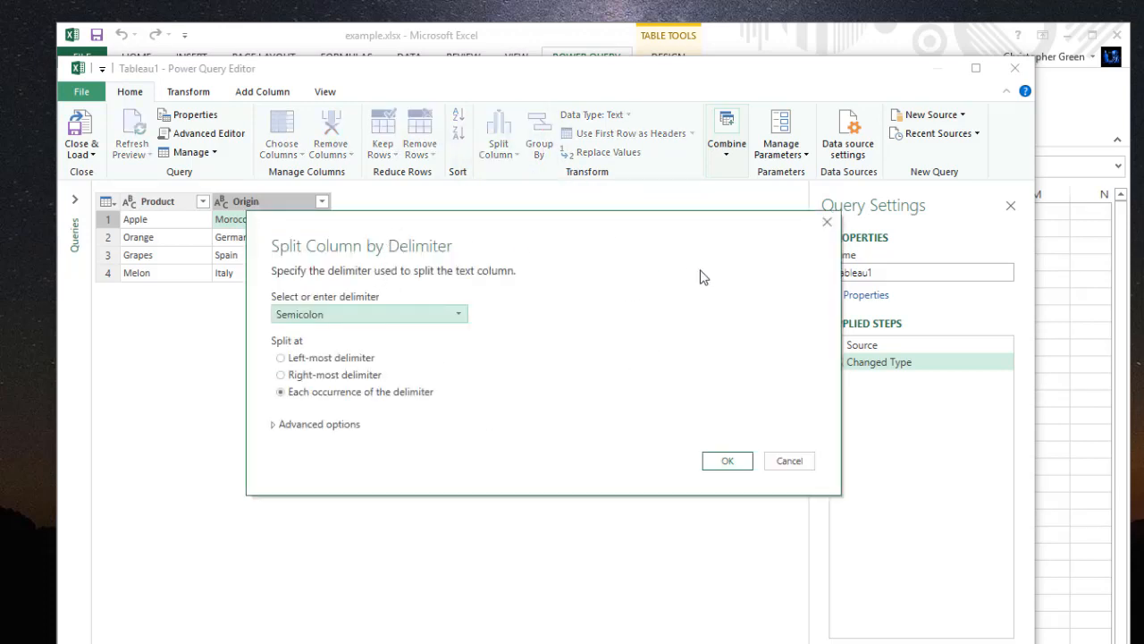
mouse_move(248, 475)
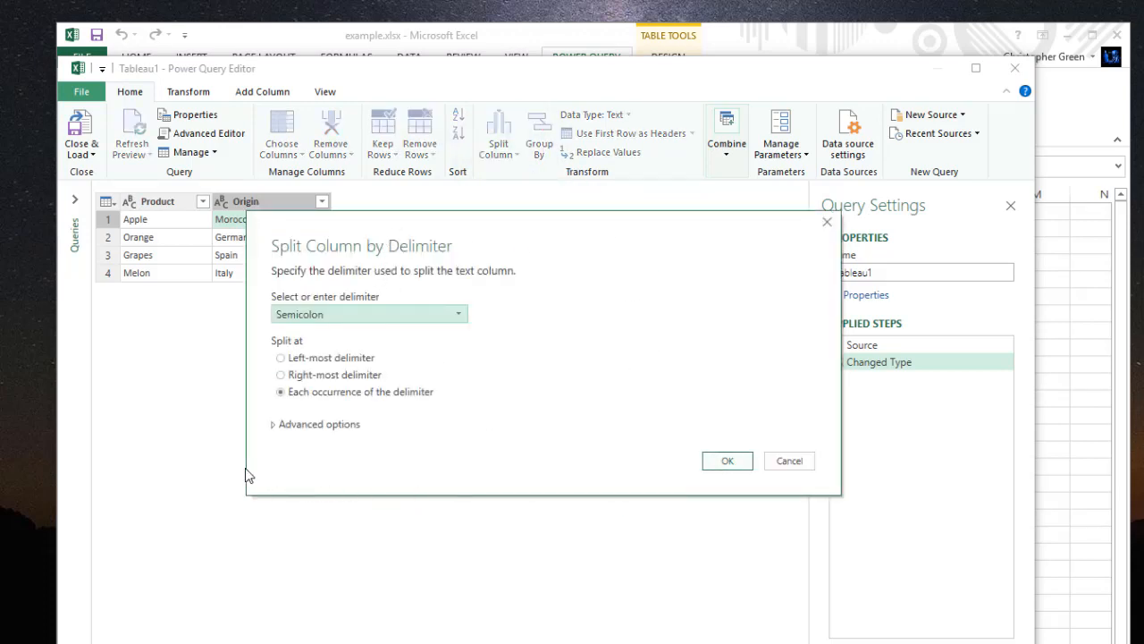
mouse_move(787, 349)
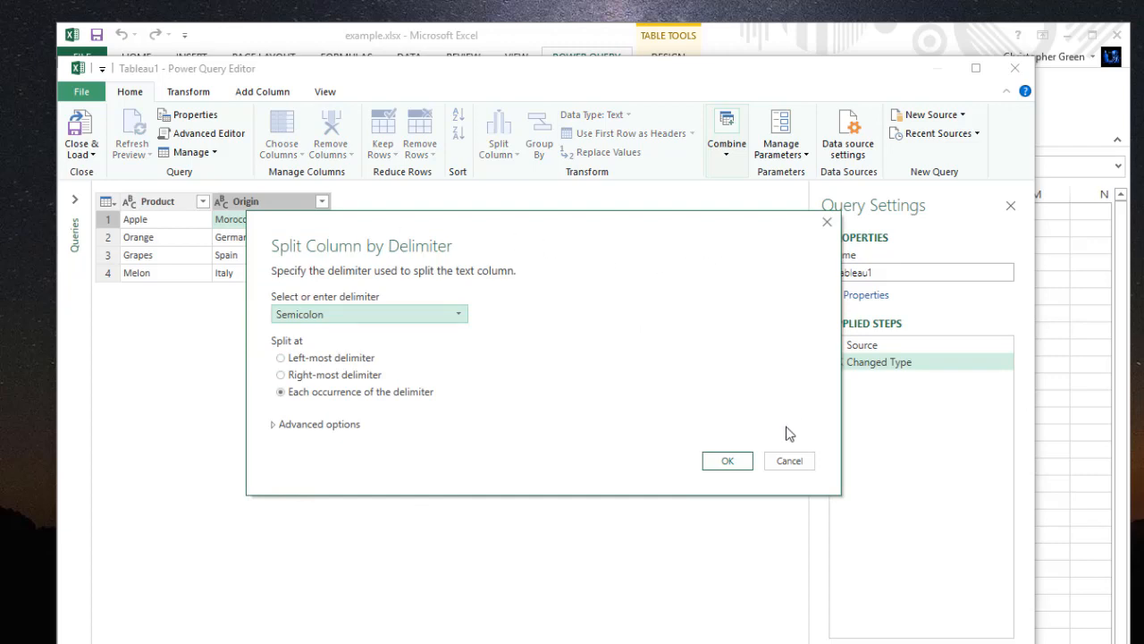
Keep Semicolon as the delimiter and expand the dialog's Advanced options
left_click(280, 358)
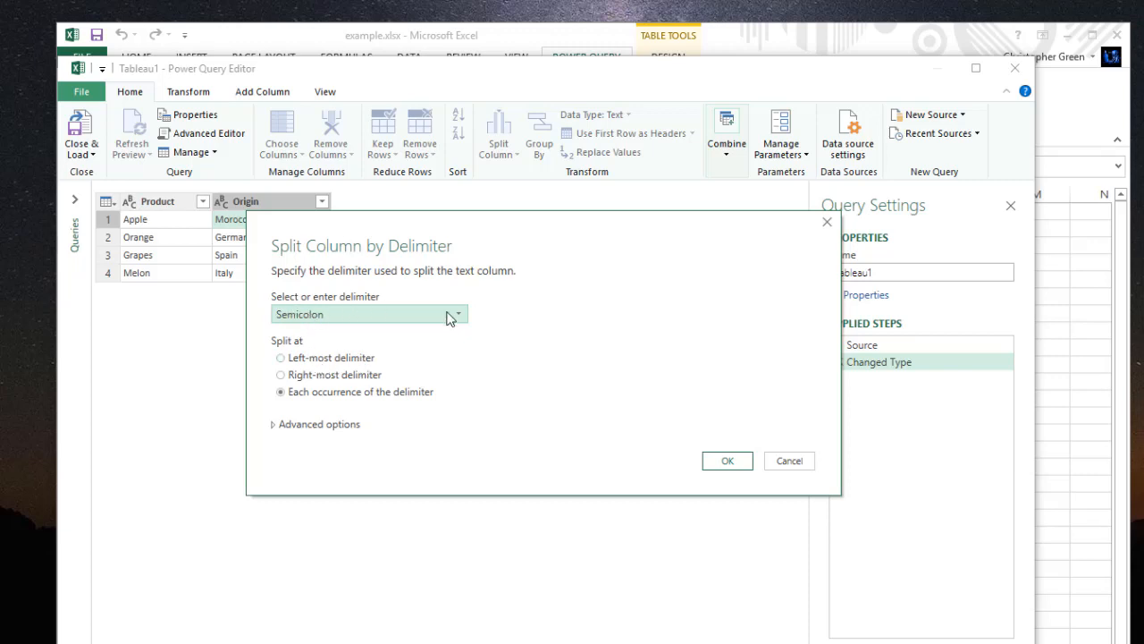
mouse_move(463, 316)
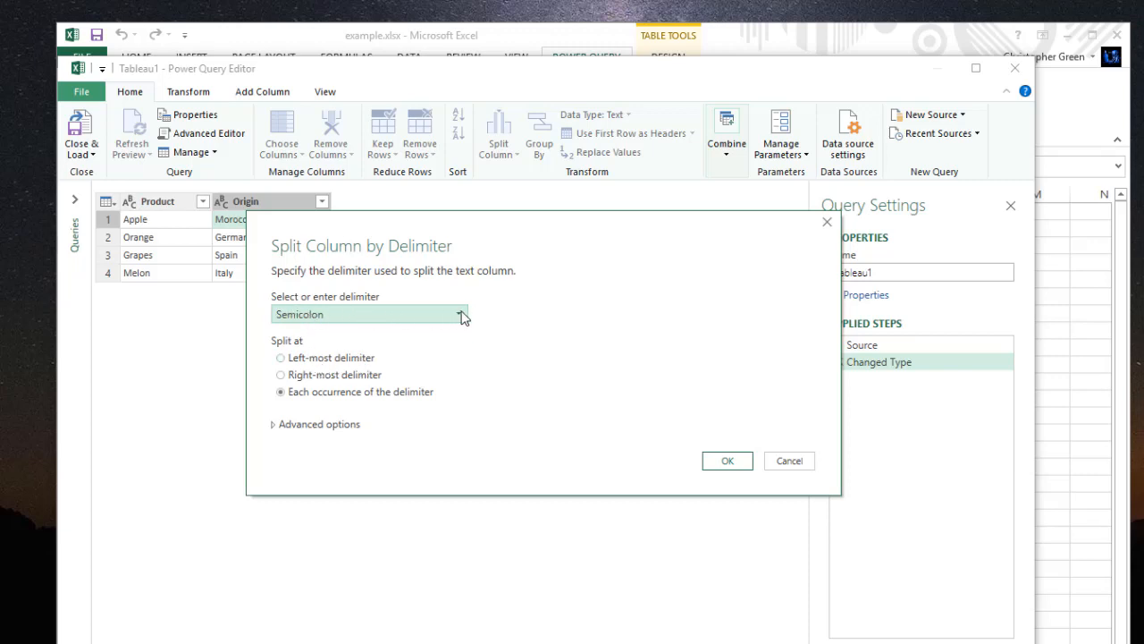
left_click(458, 314)
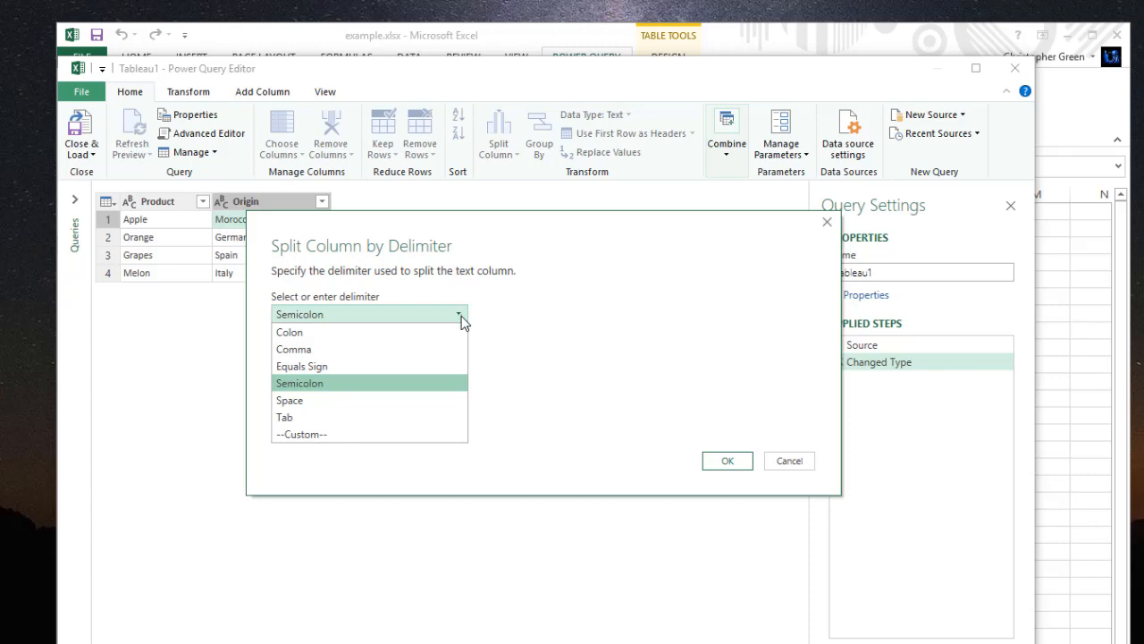
mouse_move(427, 371)
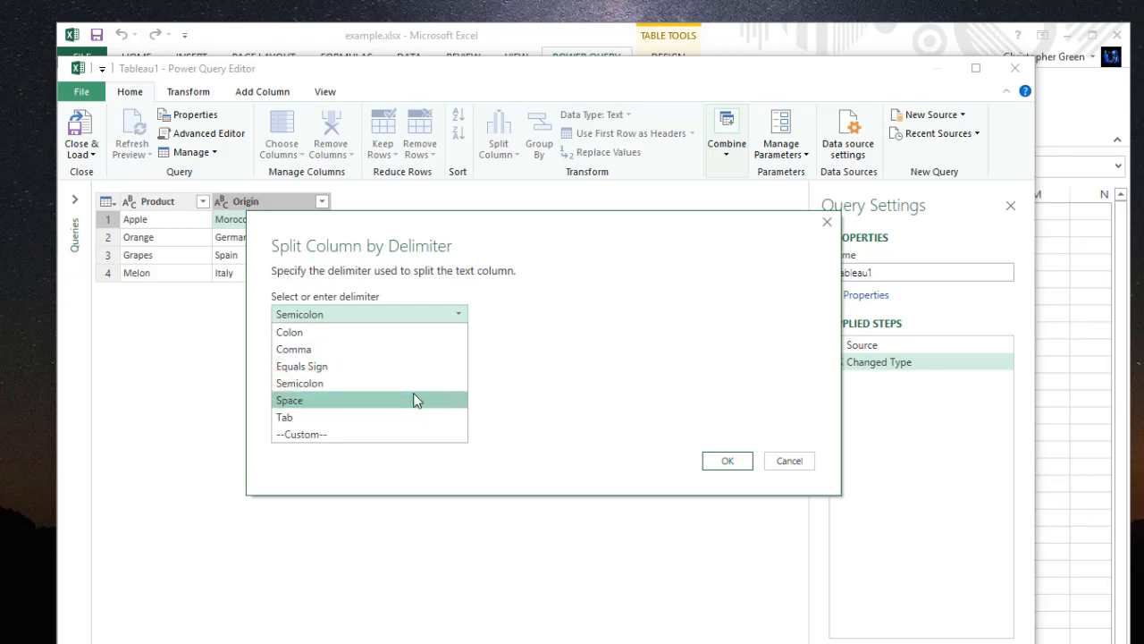
mouse_move(402, 417)
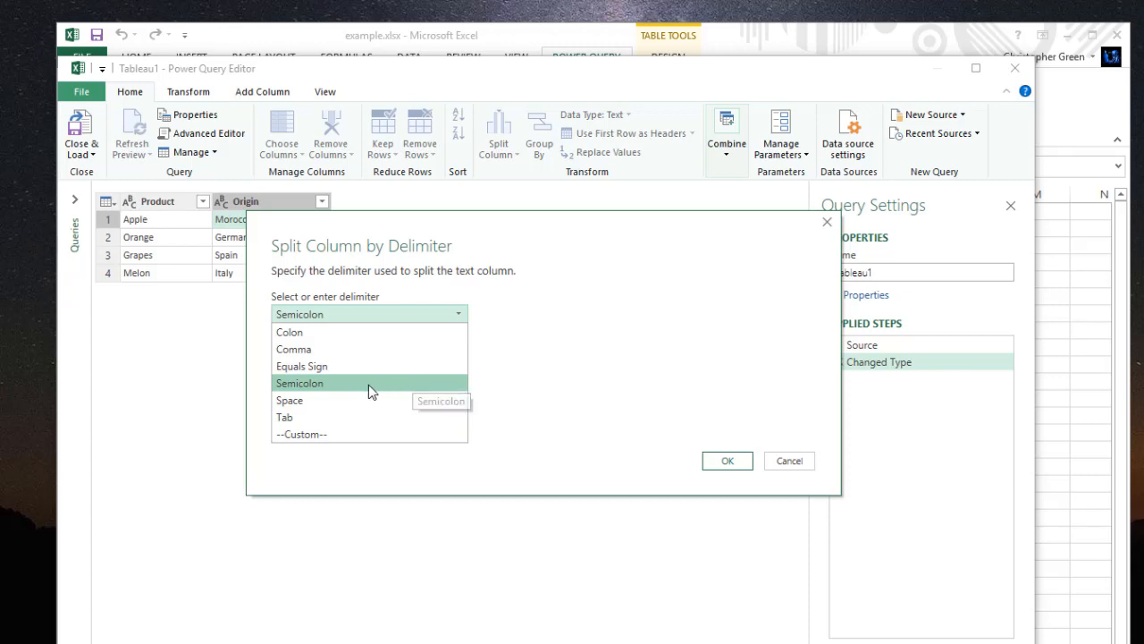
left_click(299, 383)
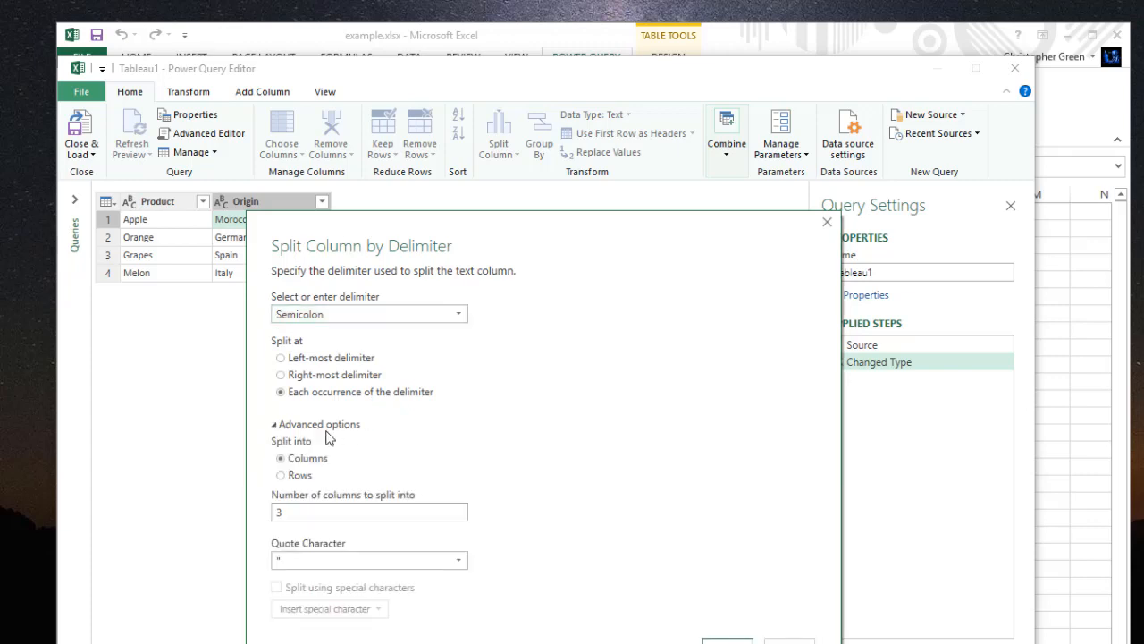
mouse_move(494, 431)
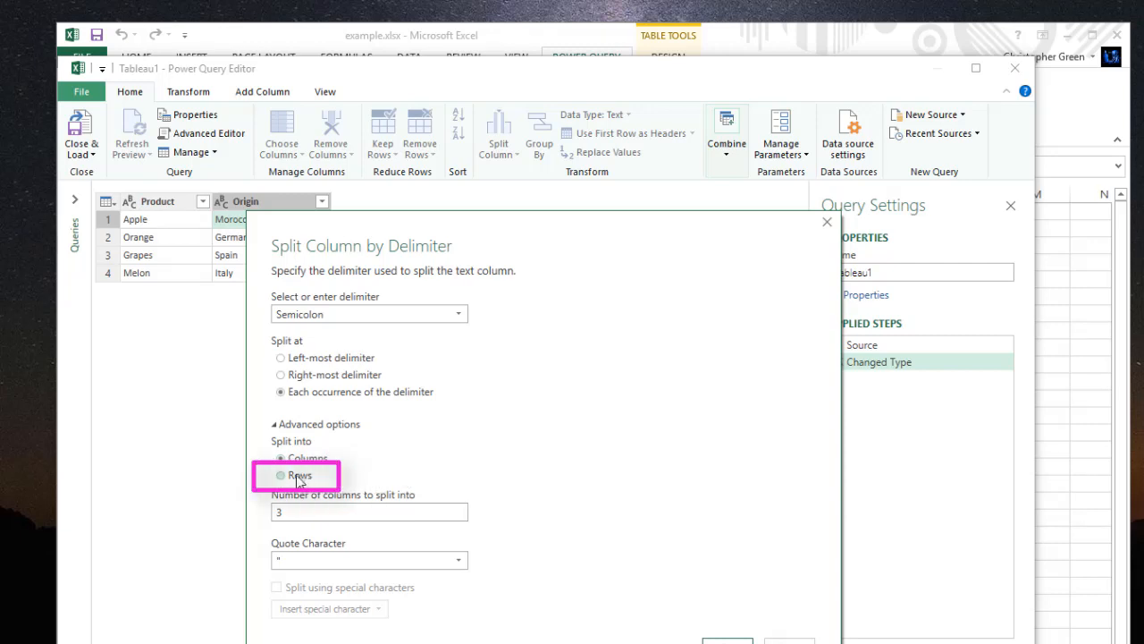
Set the semicolon split to produce rows instead of columns and confirm it
left_click(281, 475)
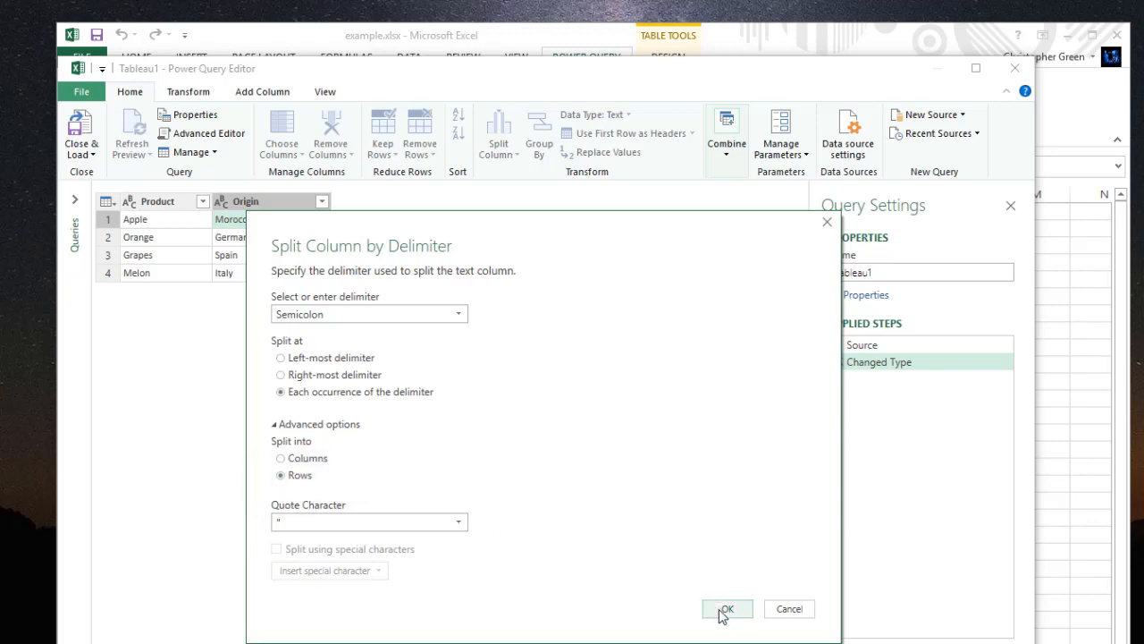
left_click(726, 609)
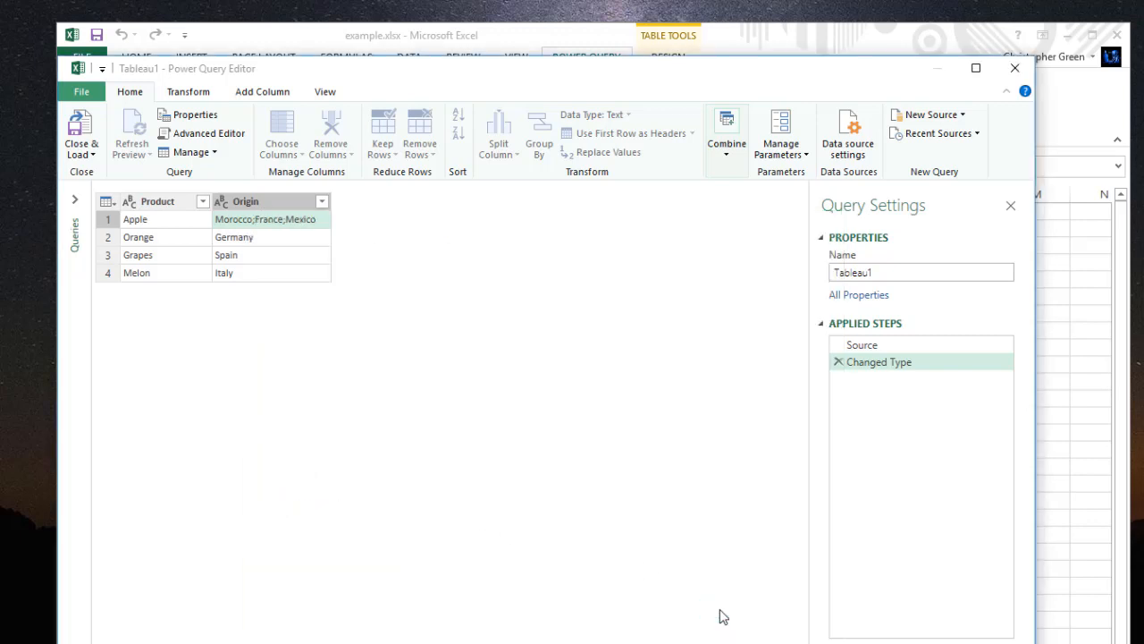
Review the six-row preview and bring up the Close & Load choices
left_click(498, 134)
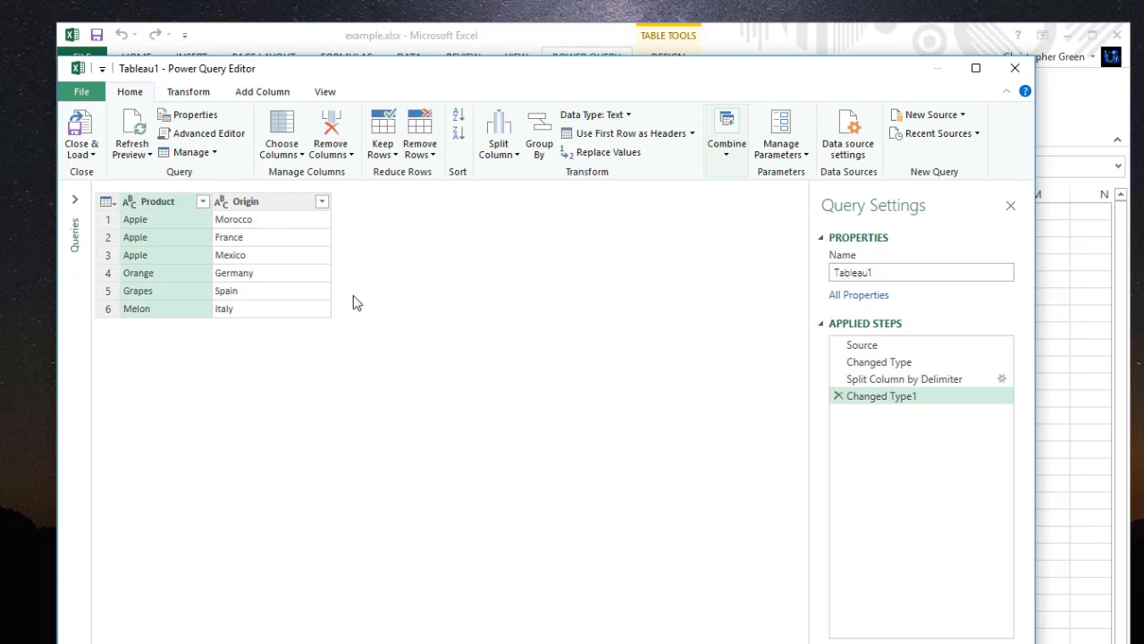
mouse_move(438, 230)
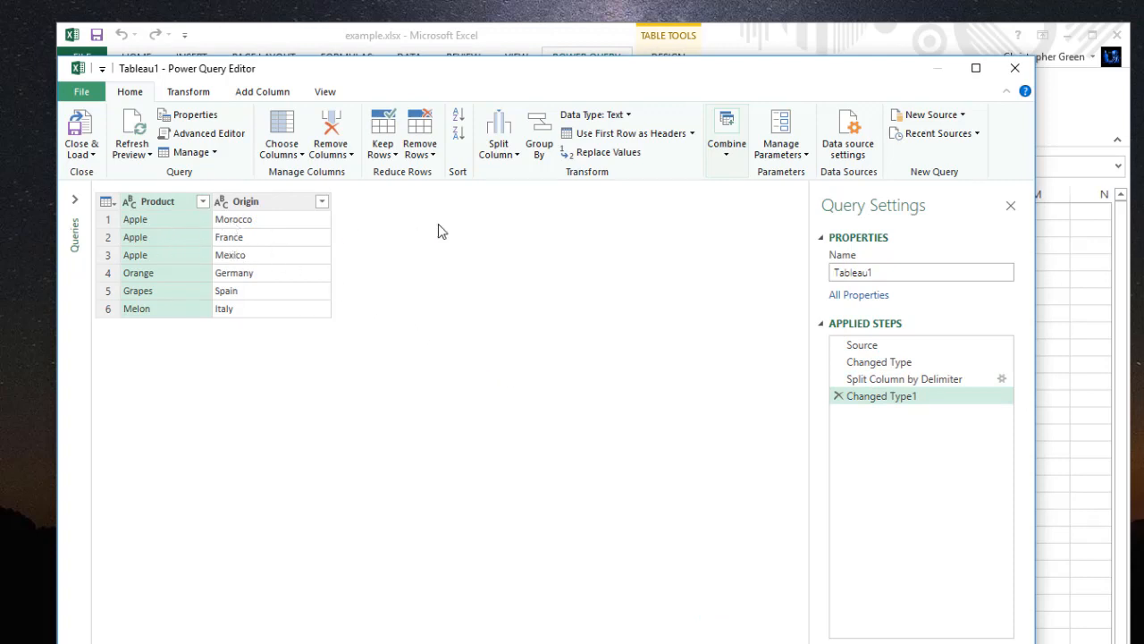
mouse_move(314, 225)
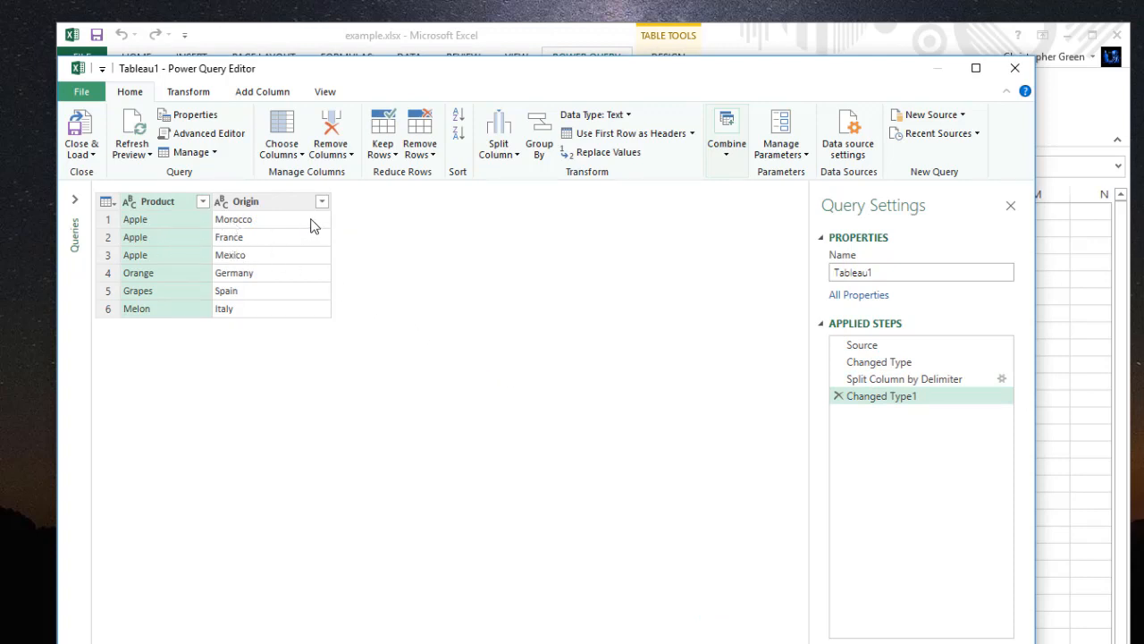
mouse_move(324, 243)
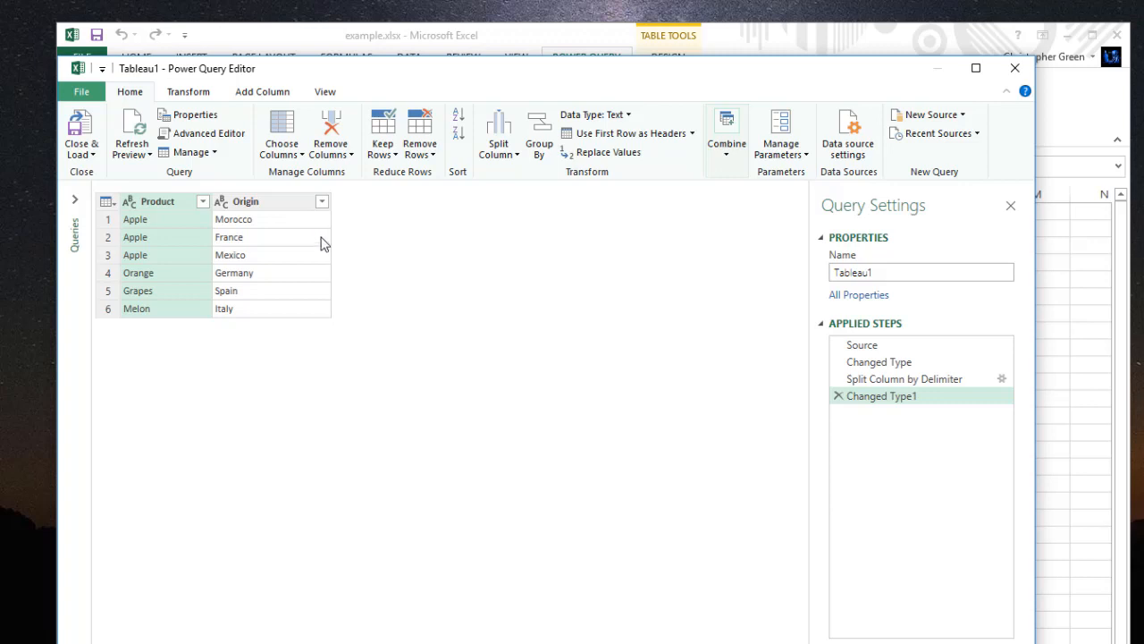
mouse_move(297, 265)
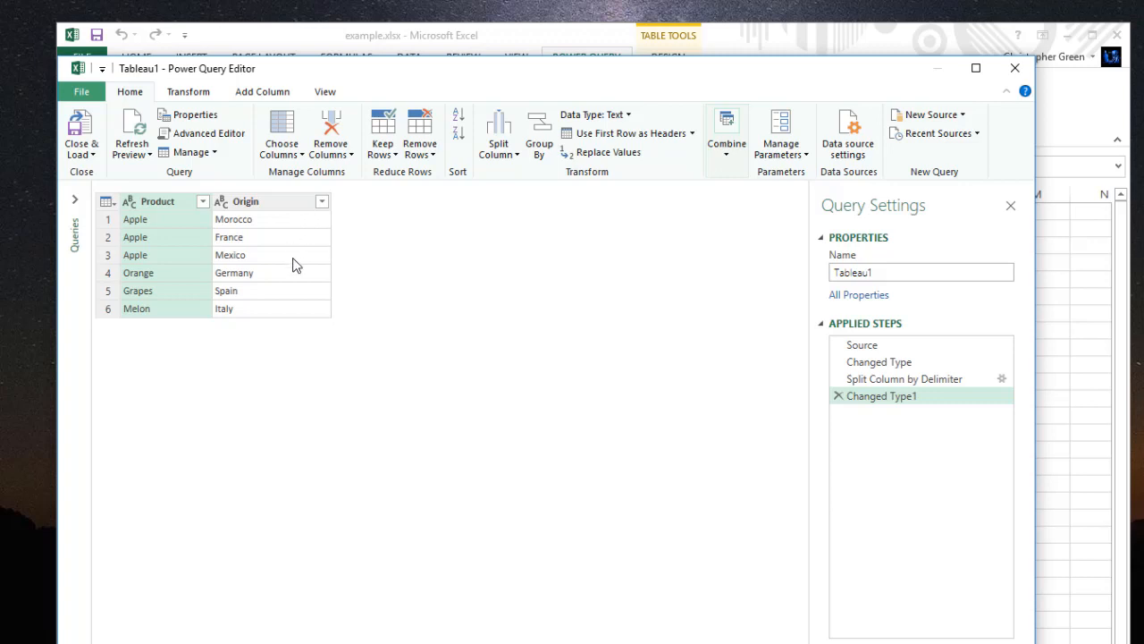
mouse_move(299, 235)
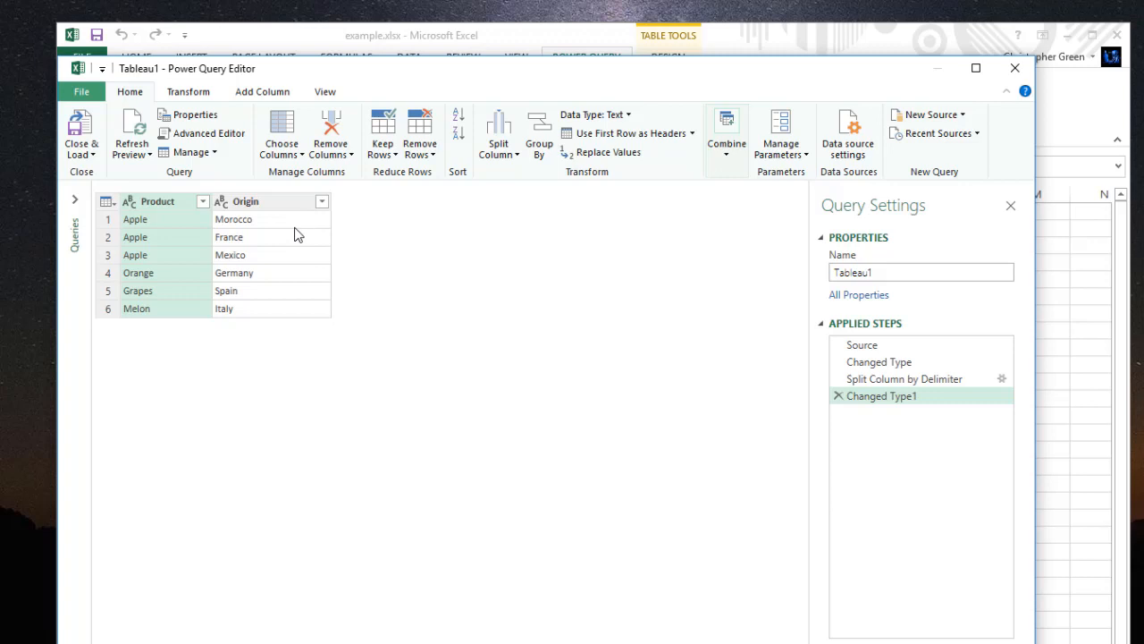
mouse_move(367, 260)
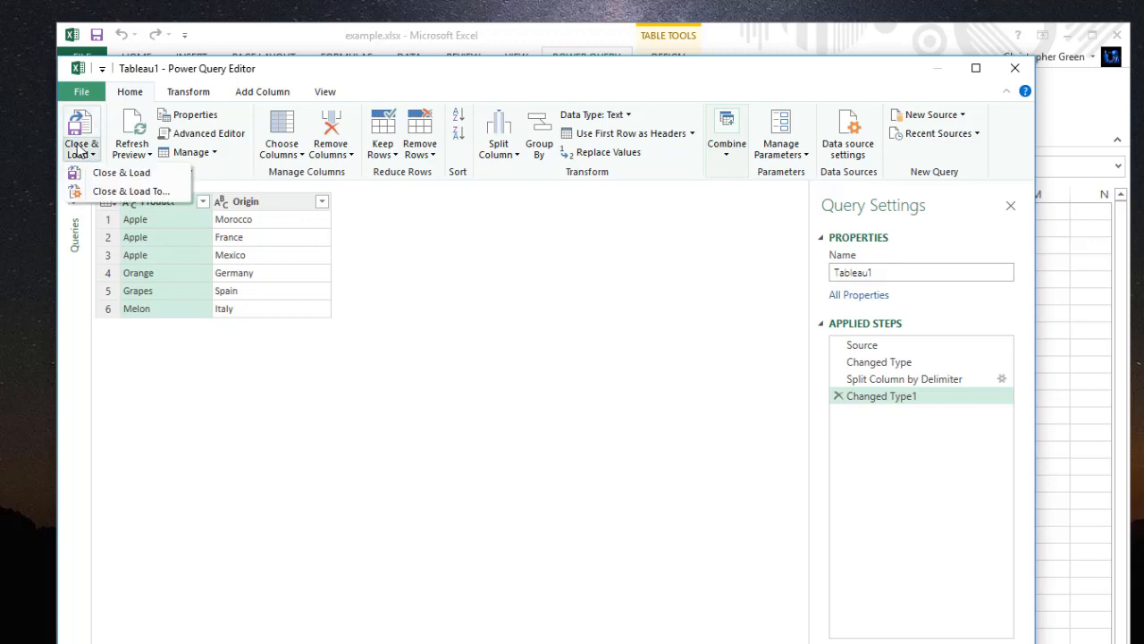
Load the split query to a new worksheet as a six-row table with a green banded style
left_click(121, 171)
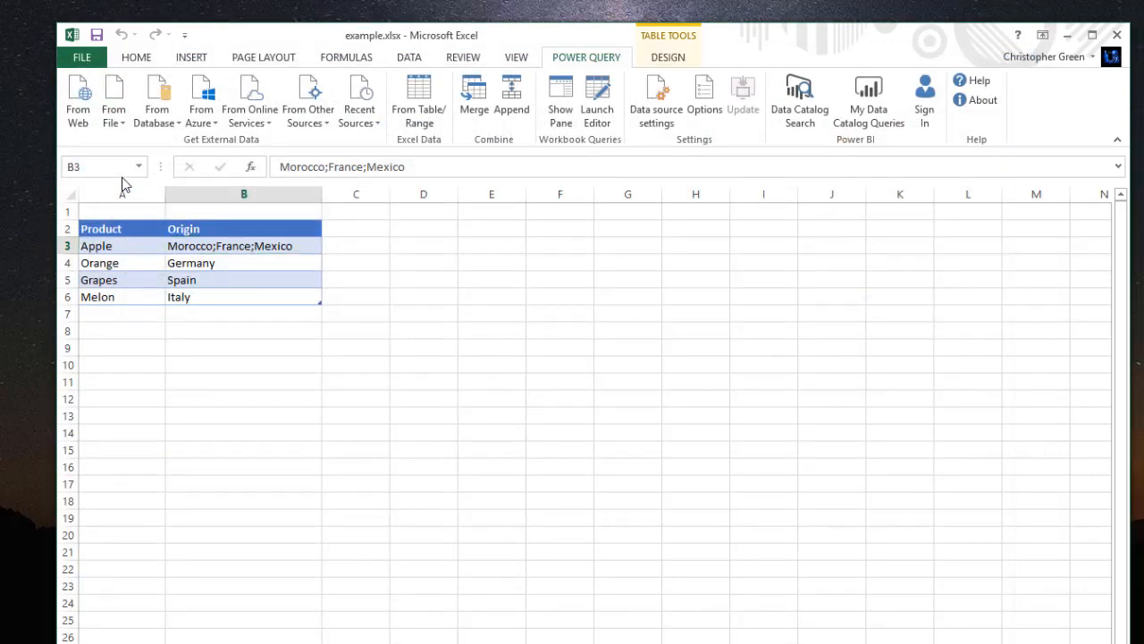
left_click(561, 101)
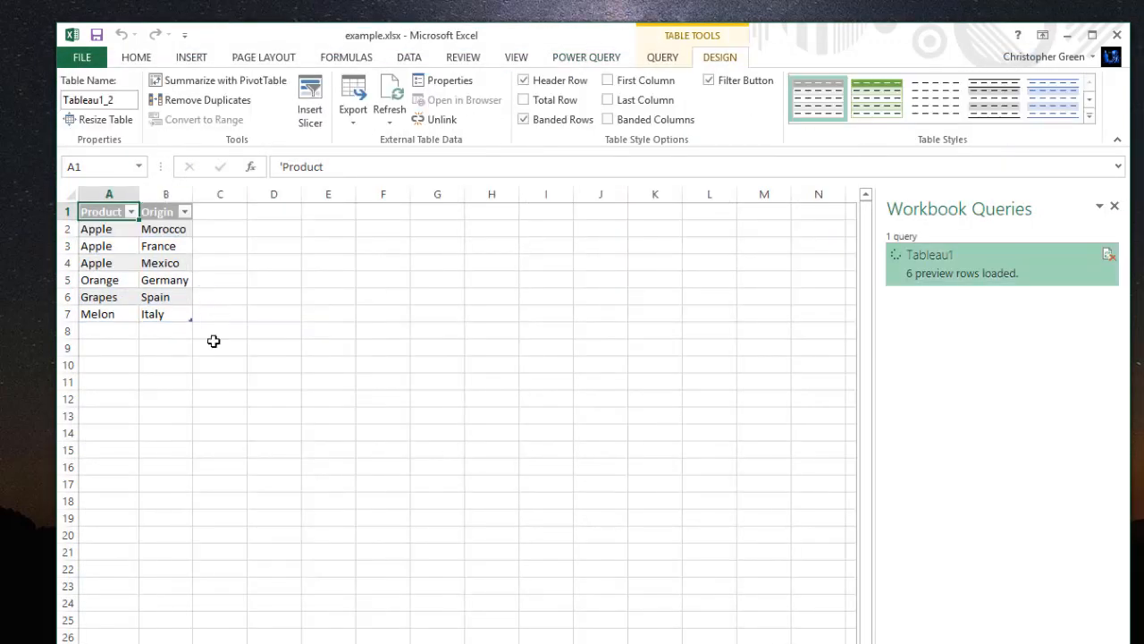
left_click(875, 98)
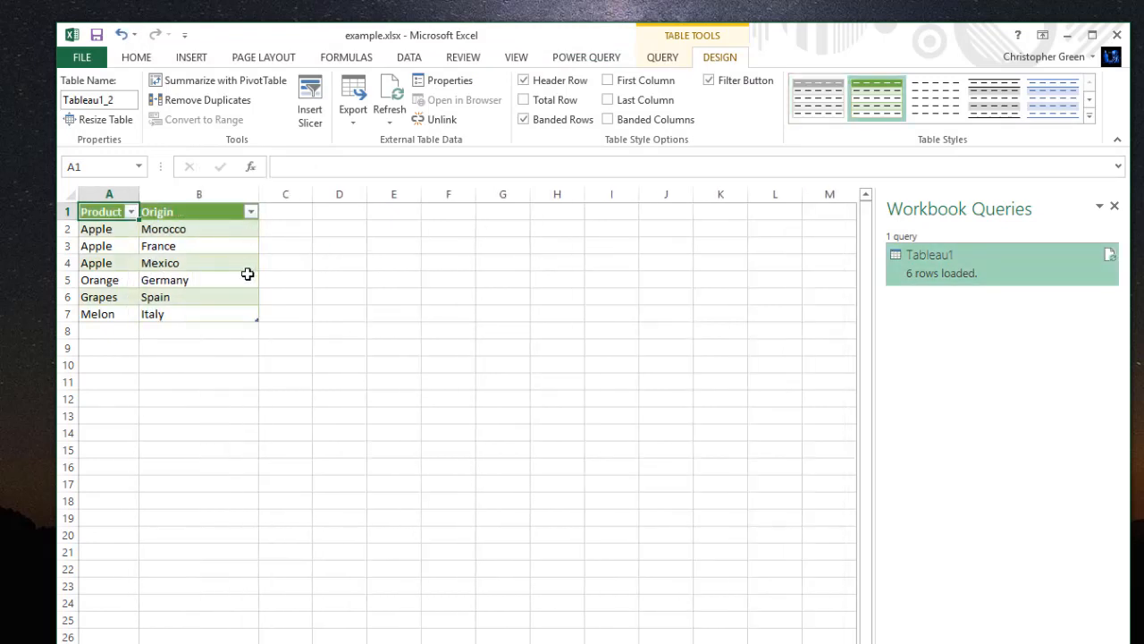
left_click(199, 296)
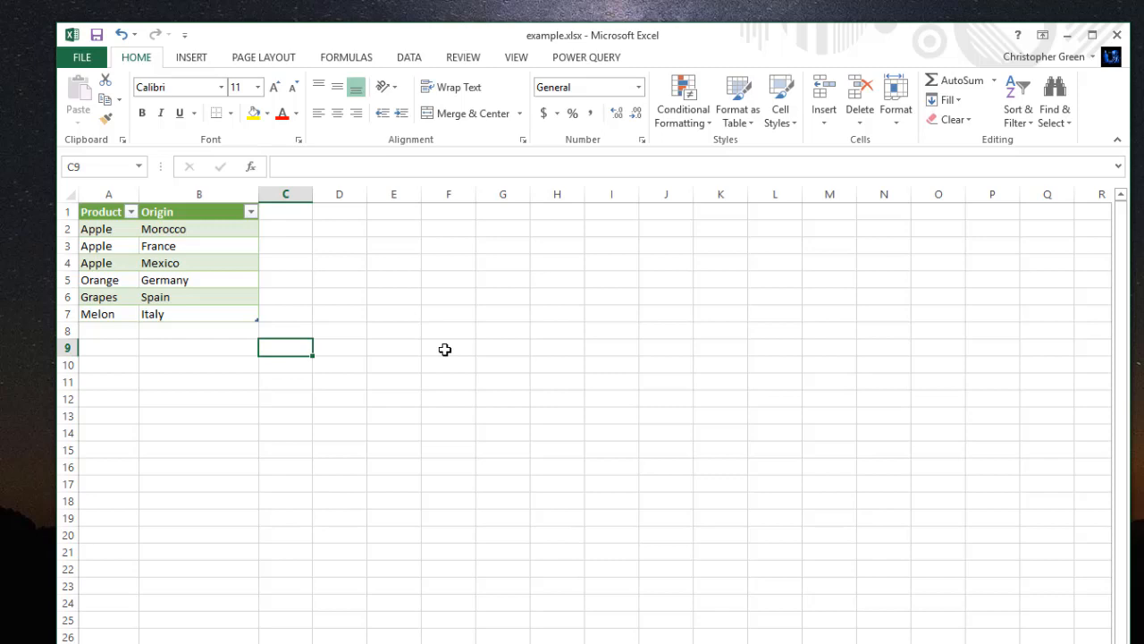
mouse_move(503, 287)
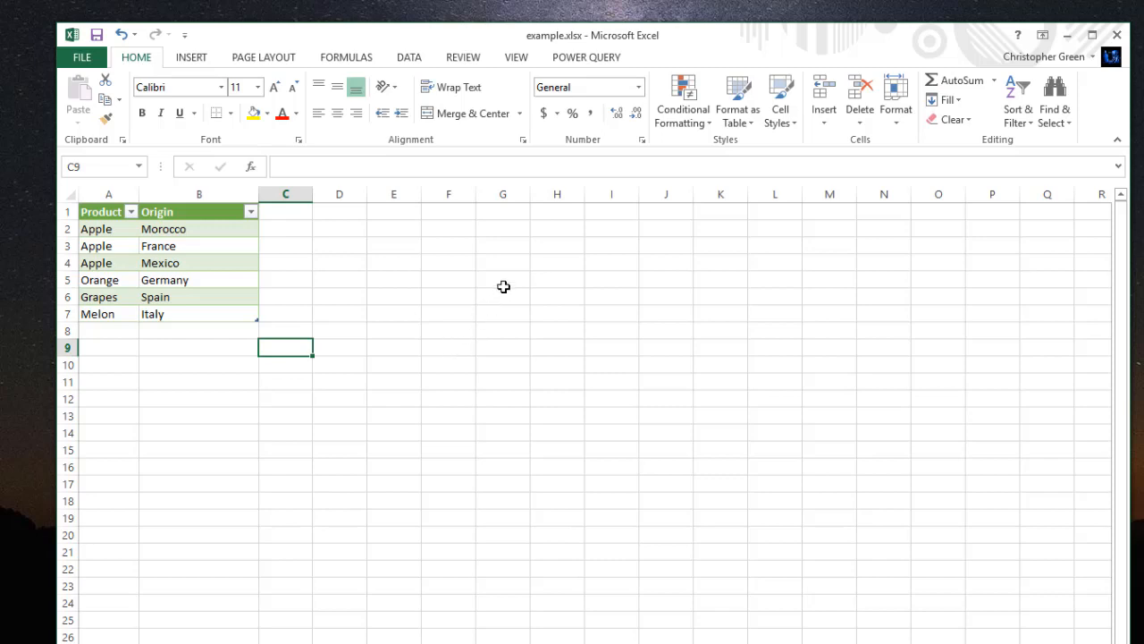